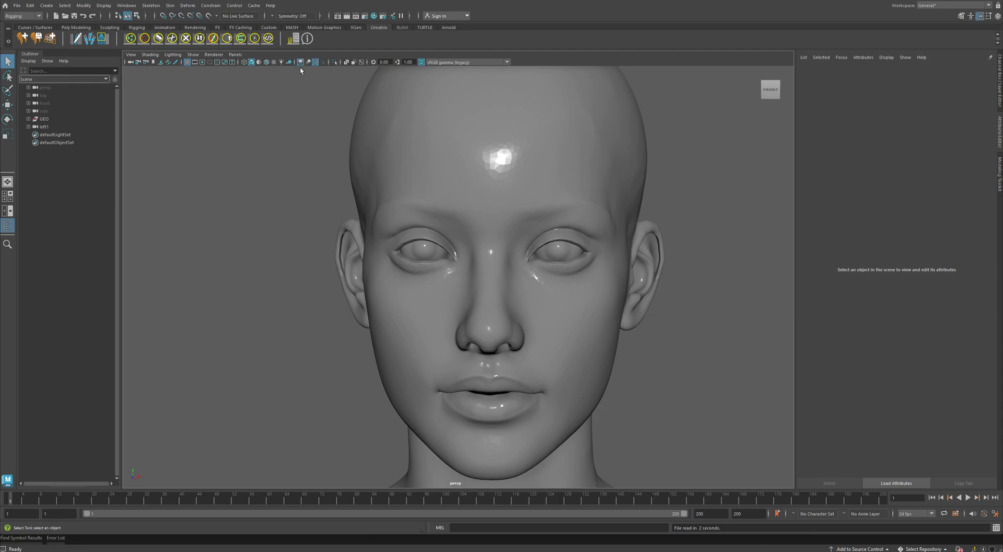
{"action": "mouse_move", "coordinate": [521, 207]}
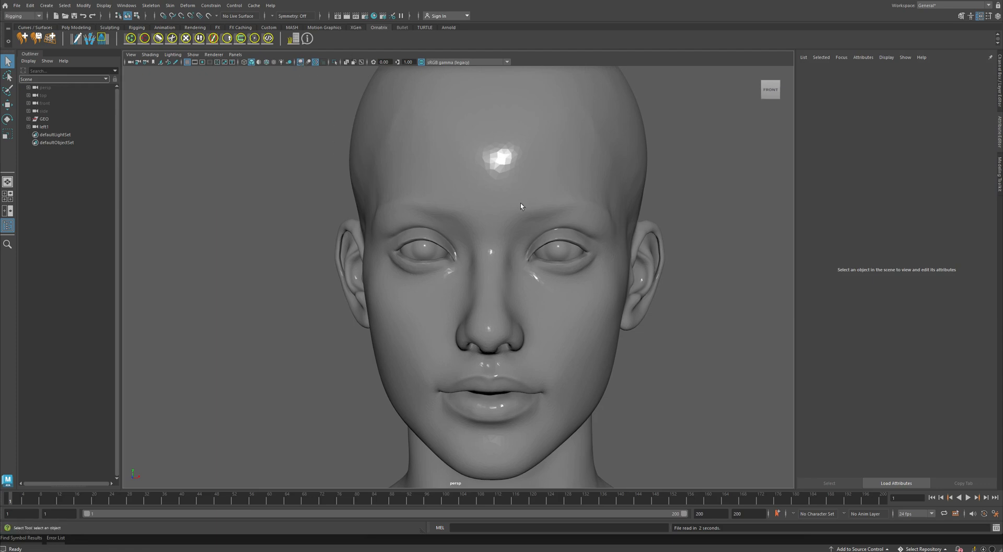
{"action": "mouse_move", "coordinate": [509, 236]}
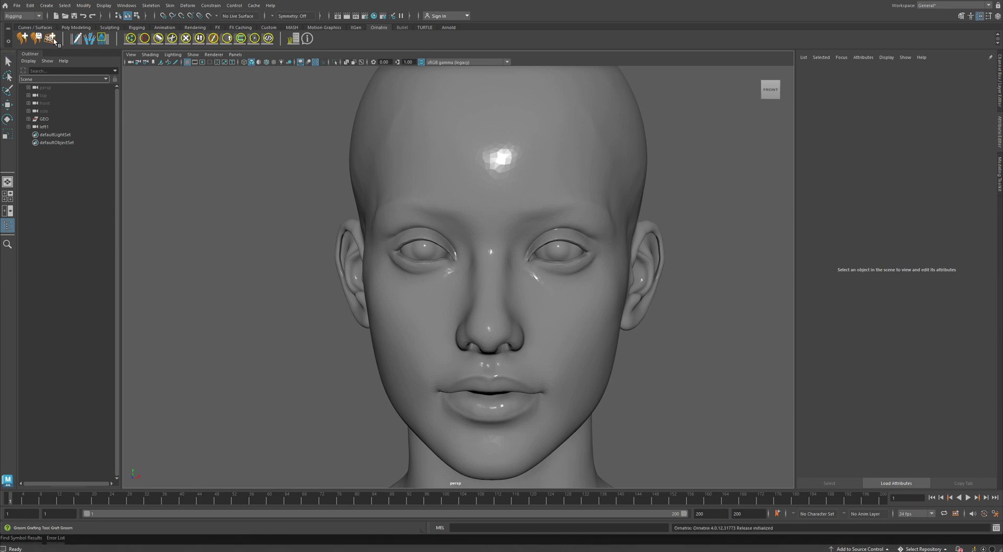
Start the Groom Grafting Tool and stretch the Eyebrow graft patch along the brow.
{"action": "left_click", "coordinate": [52, 36]}
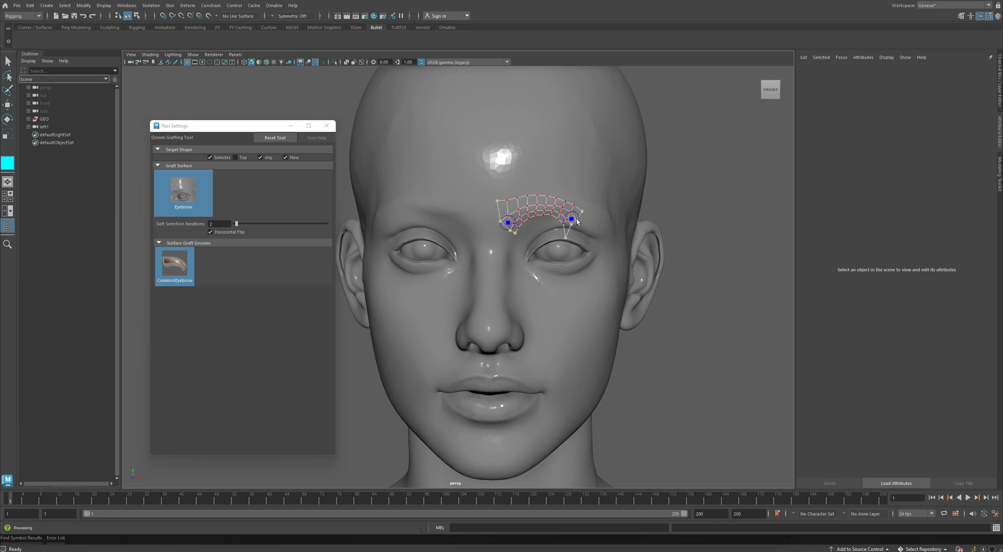
{"action": "left_click_drag", "start_coordinate": [571, 219], "coordinate": [611, 225]}
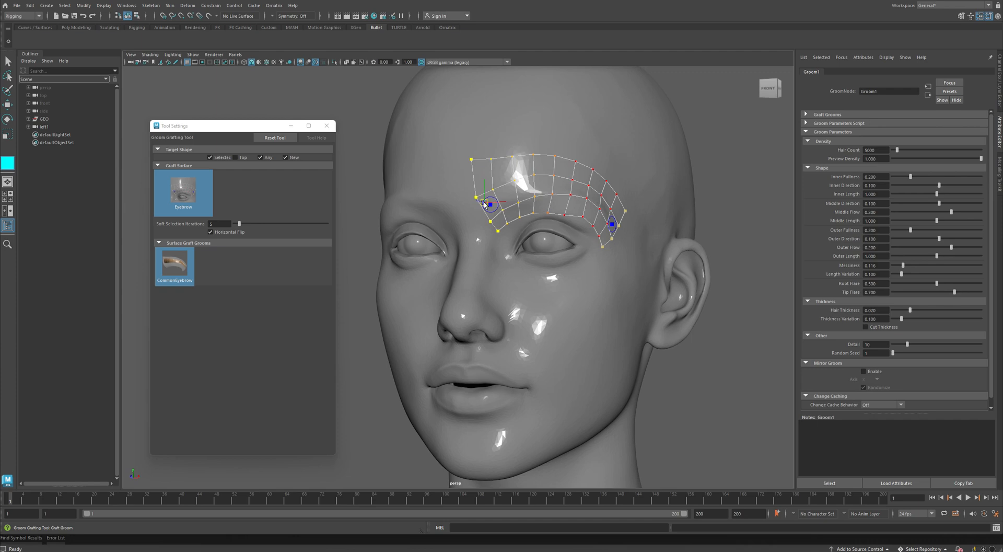
Move the patch's outer corner, lower edge and tail so it follows the brow ridge.
{"action": "left_click", "coordinate": [489, 204]}
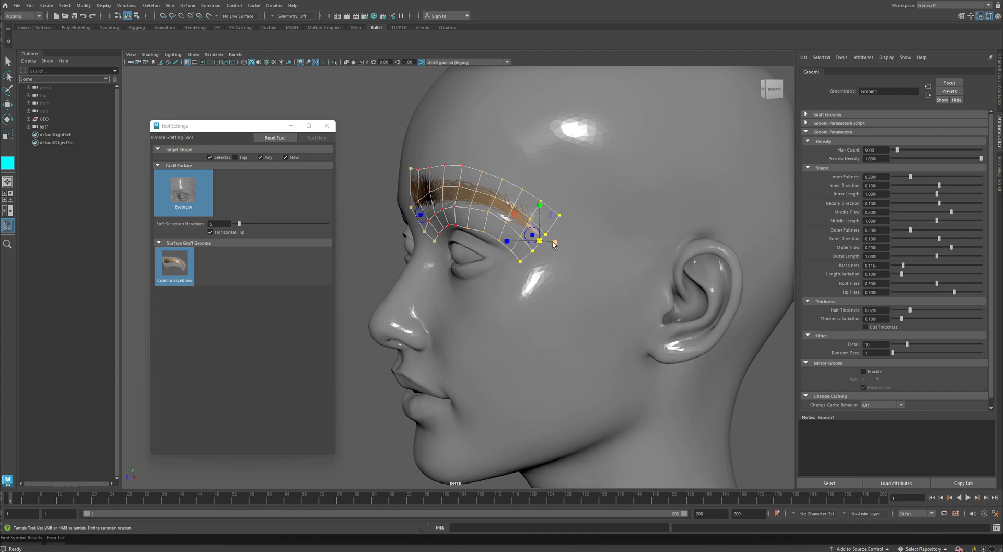
{"action": "left_click_drag", "start_coordinate": [554, 244], "coordinate": [528, 221]}
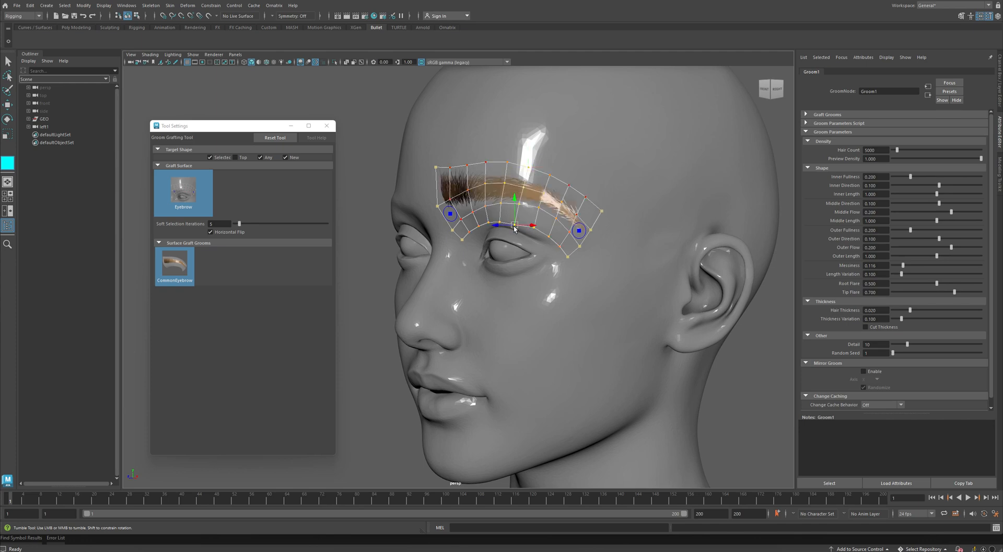
{"action": "left_click_drag", "start_coordinate": [515, 227], "coordinate": [557, 233]}
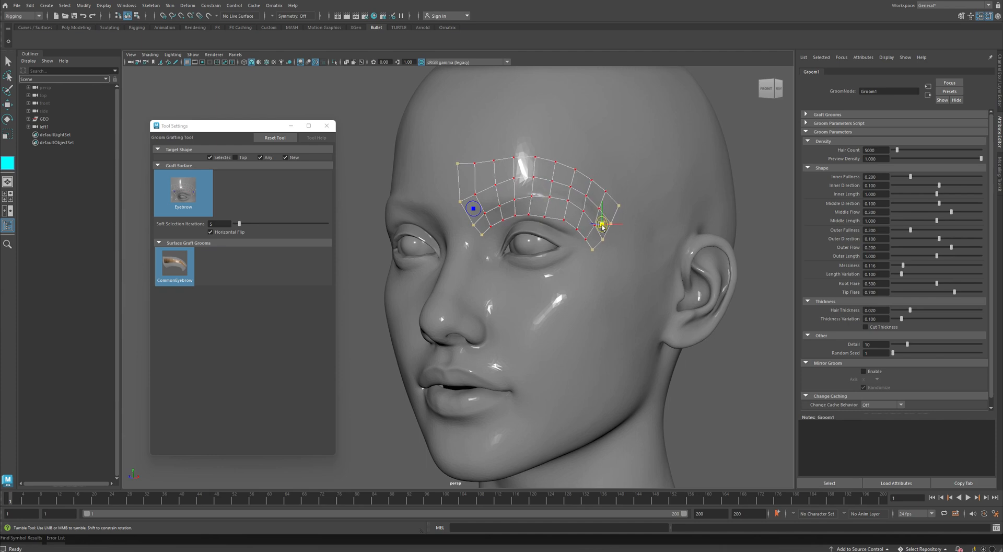
{"action": "left_click_drag", "start_coordinate": [601, 224], "coordinate": [550, 227]}
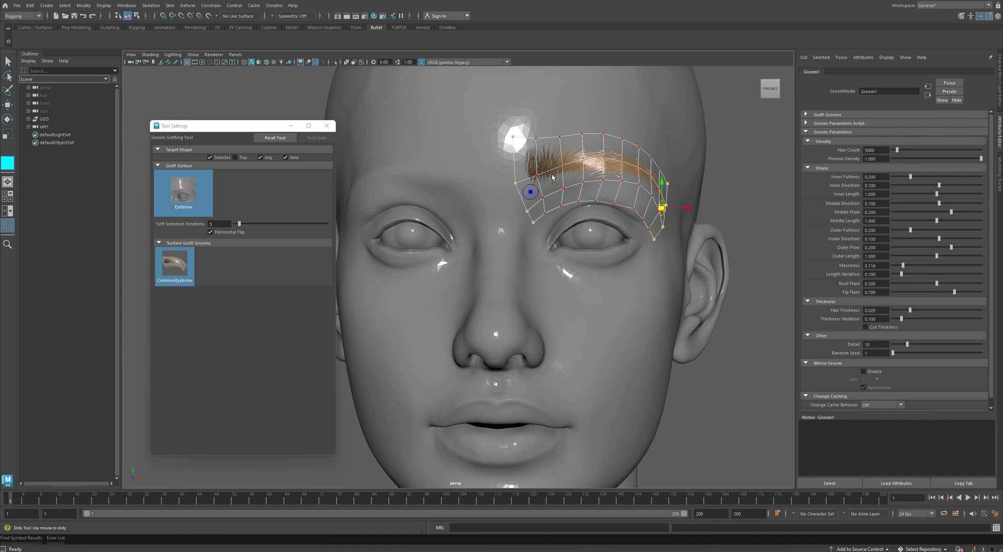
{"action": "mouse_move", "coordinate": [731, 236]}
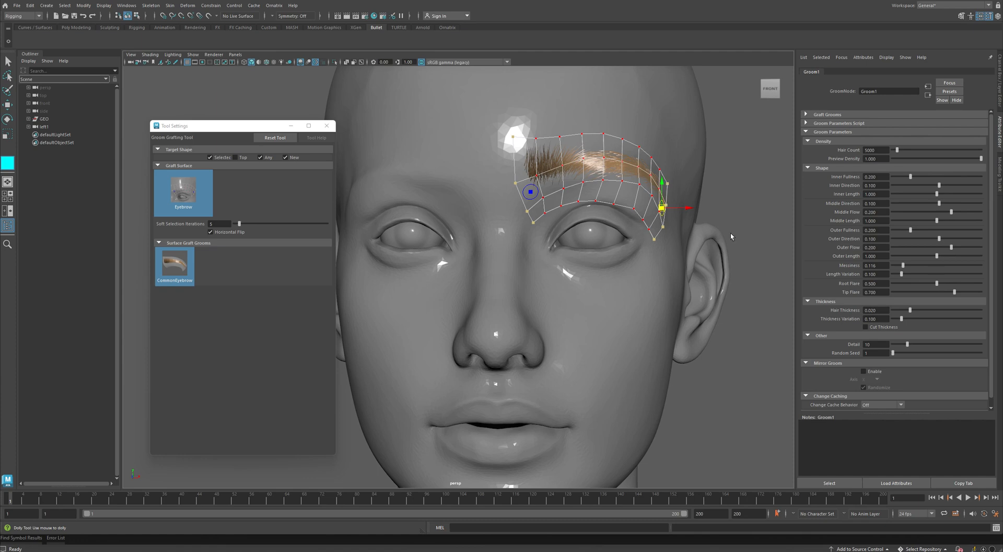
{"action": "mouse_move", "coordinate": [847, 78]}
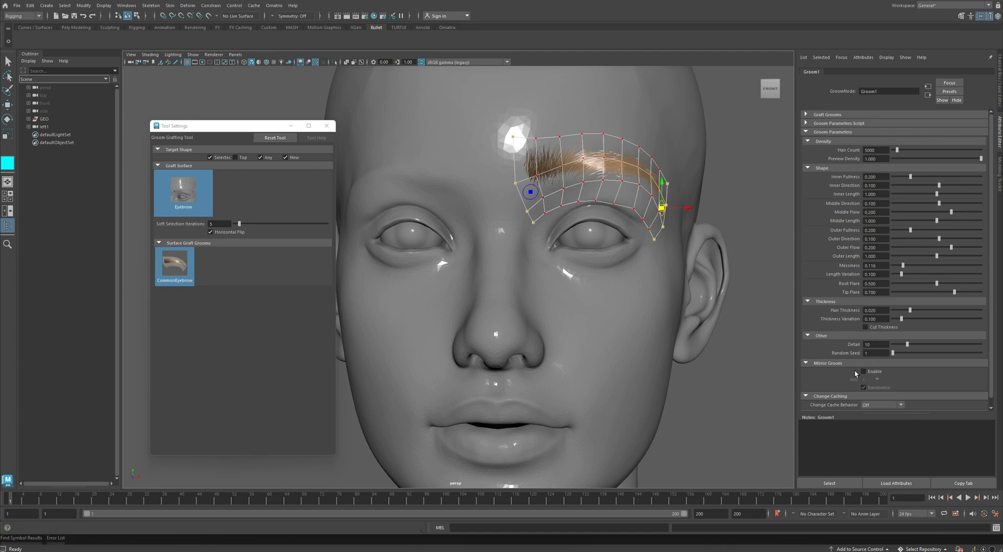
{"action": "mouse_move", "coordinate": [863, 371]}
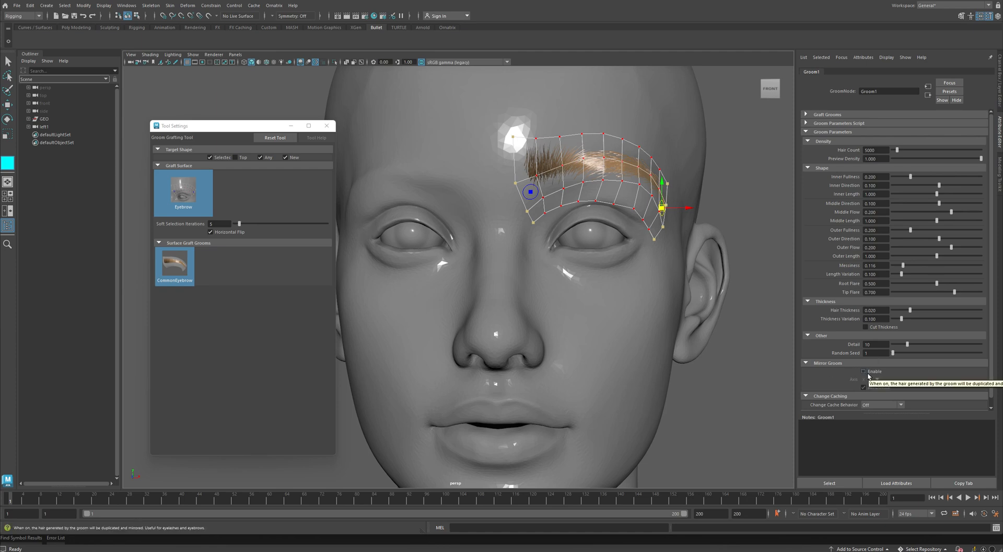
Enable Mirror Groom on Groom1 so a matching eyebrow appears over the other eye.
{"action": "left_click", "coordinate": [864, 371]}
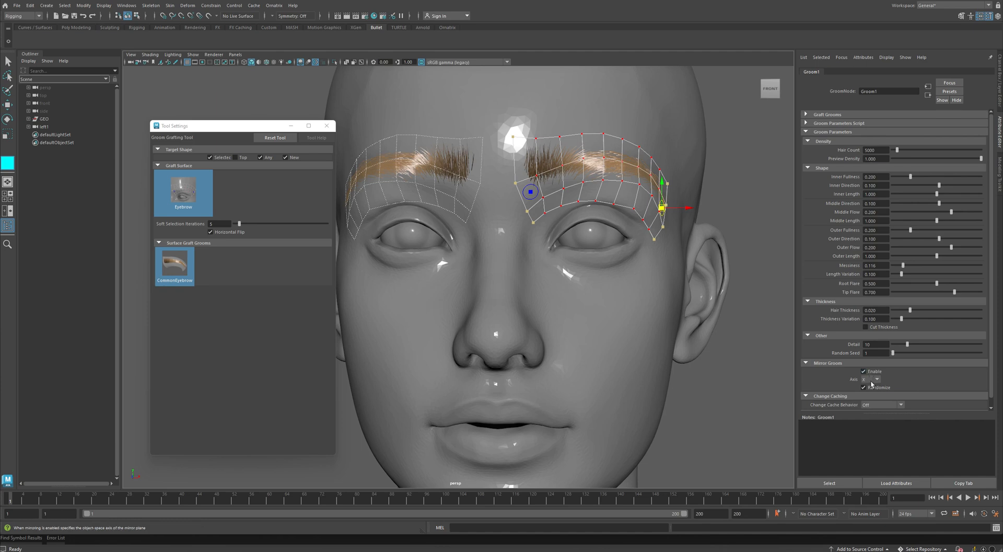
{"action": "mouse_move", "coordinate": [871, 381]}
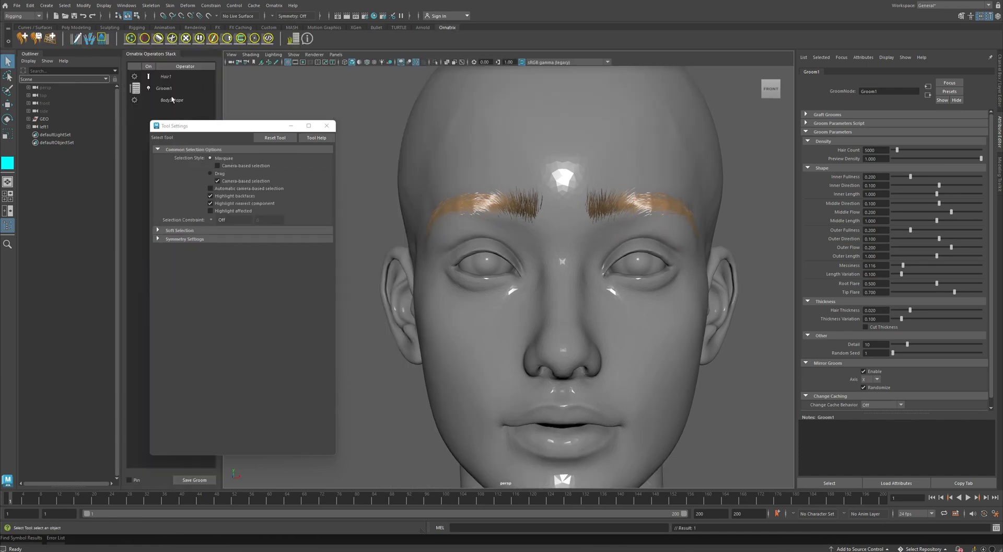
Raise Groom1's Hair Count to 7716, testing Preview Density and returning it to 1.
{"action": "left_click", "coordinate": [163, 88]}
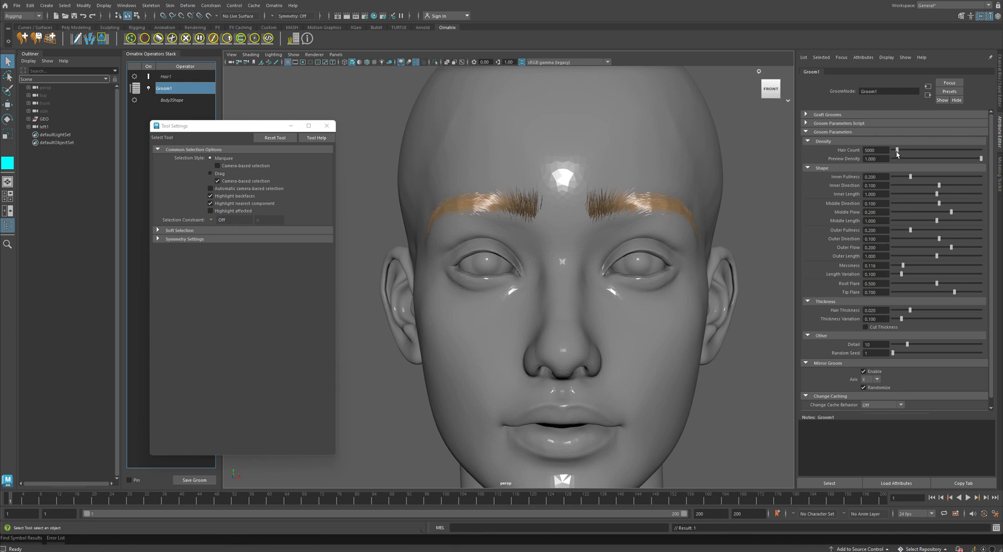
{"action": "left_click_drag", "start_coordinate": [902, 150], "coordinate": [900, 150]}
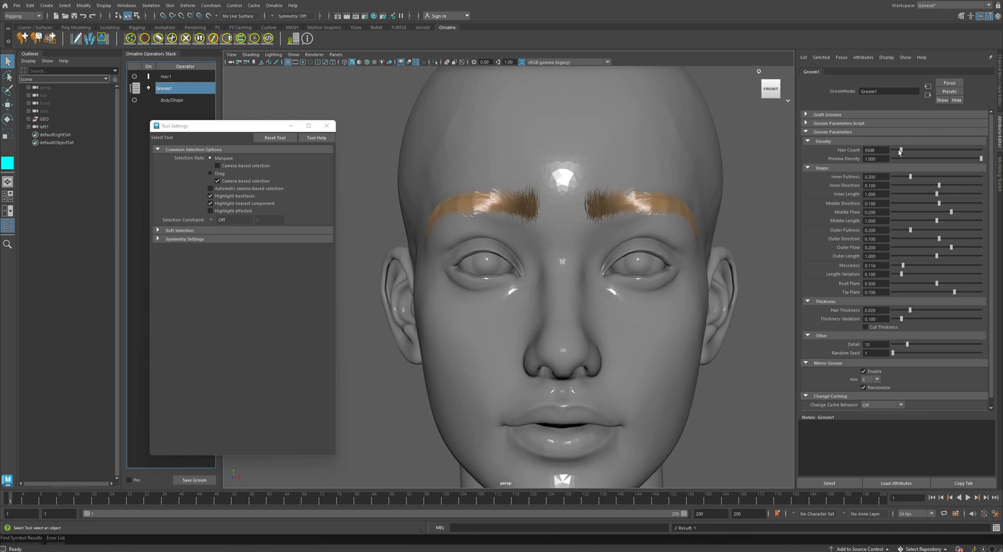
{"action": "left_click_drag", "start_coordinate": [900, 150], "coordinate": [898, 150]}
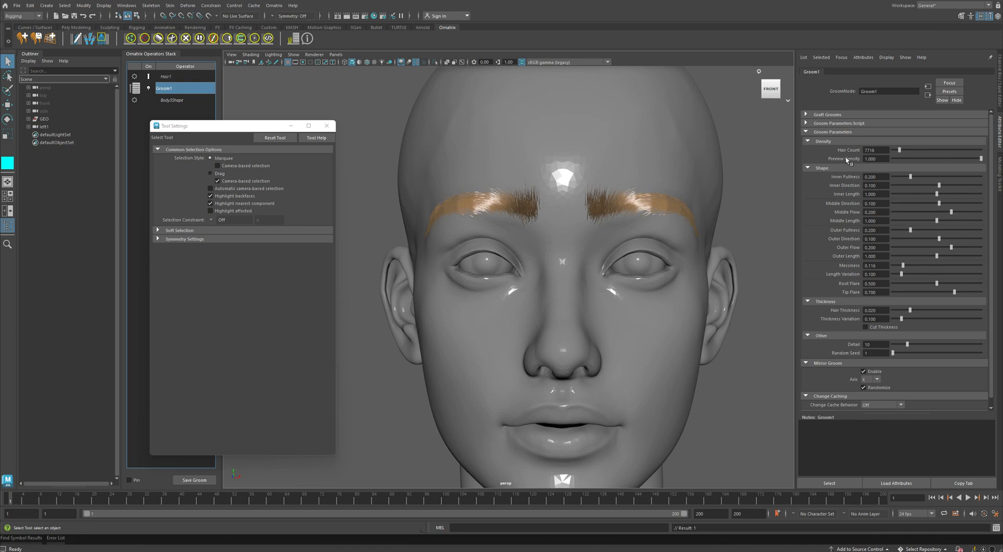
{"action": "mouse_move", "coordinate": [982, 147]}
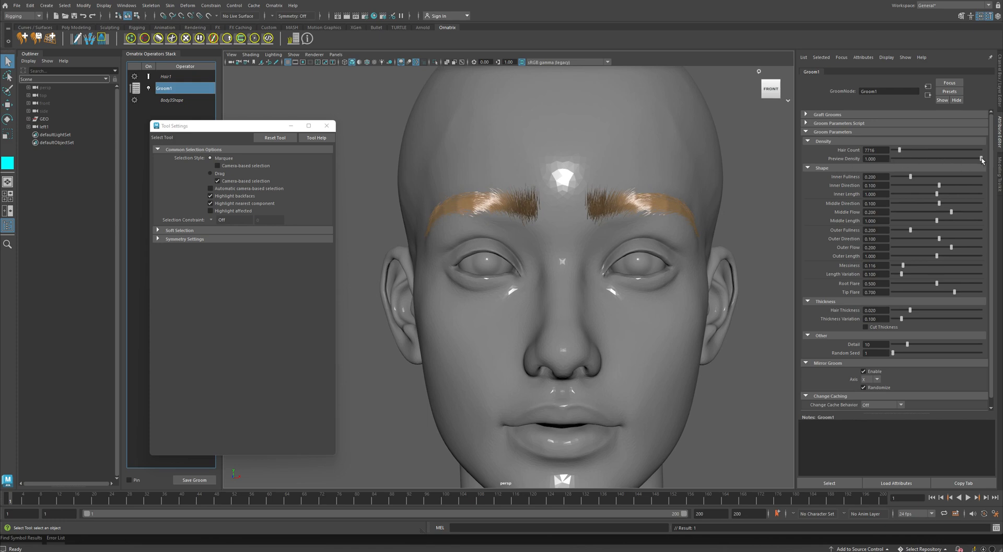
{"action": "left_click_drag", "start_coordinate": [981, 158], "coordinate": [971, 158]}
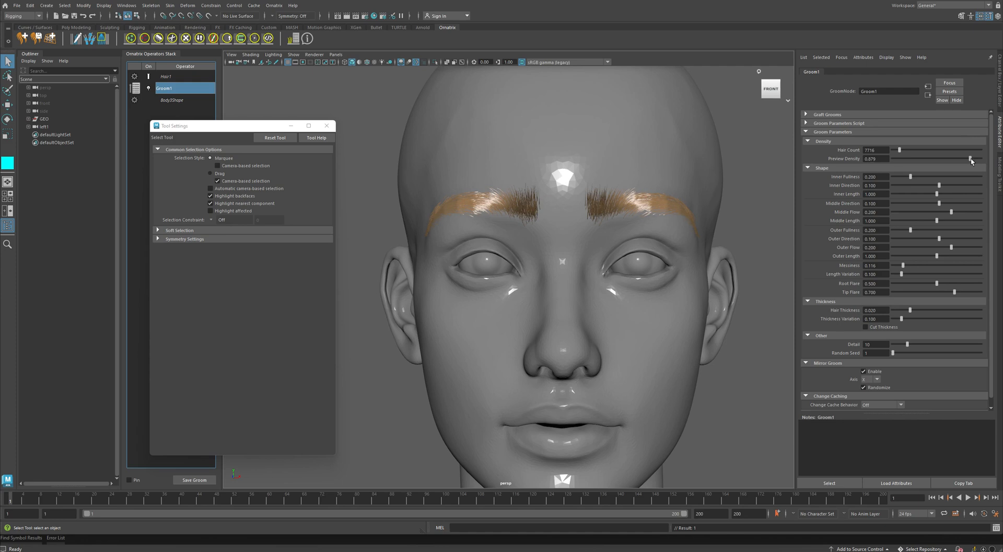
{"action": "left_click_drag", "start_coordinate": [969, 158], "coordinate": [988, 159]}
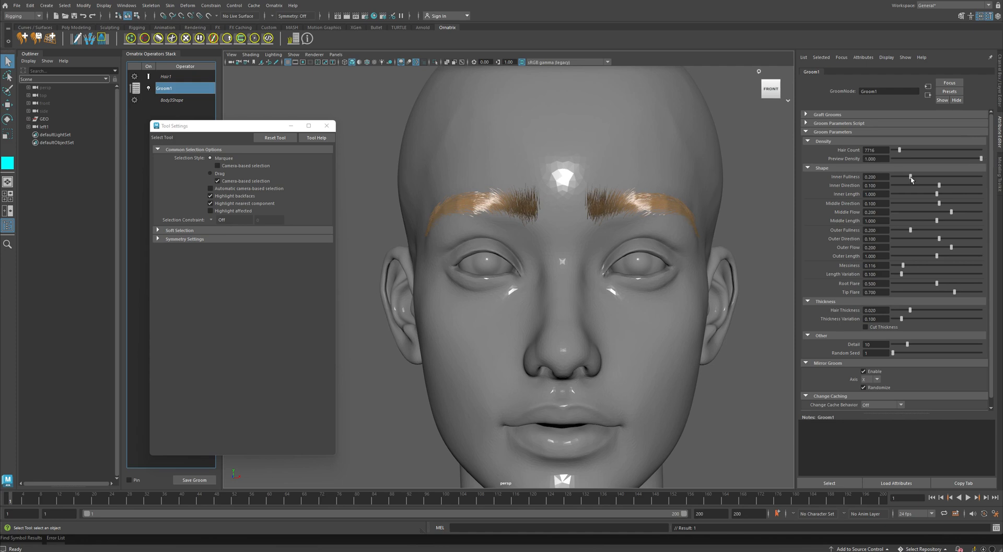
Set the brows' Inner Fullness to 0.260.
{"action": "left_click_drag", "start_coordinate": [910, 179], "coordinate": [931, 179]}
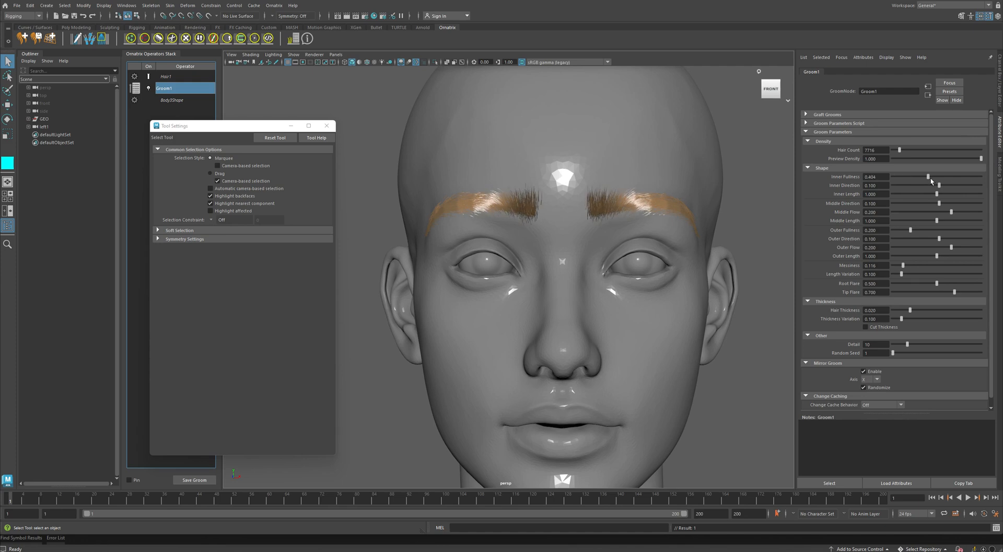
{"action": "left_click_drag", "start_coordinate": [931, 176], "coordinate": [941, 176]}
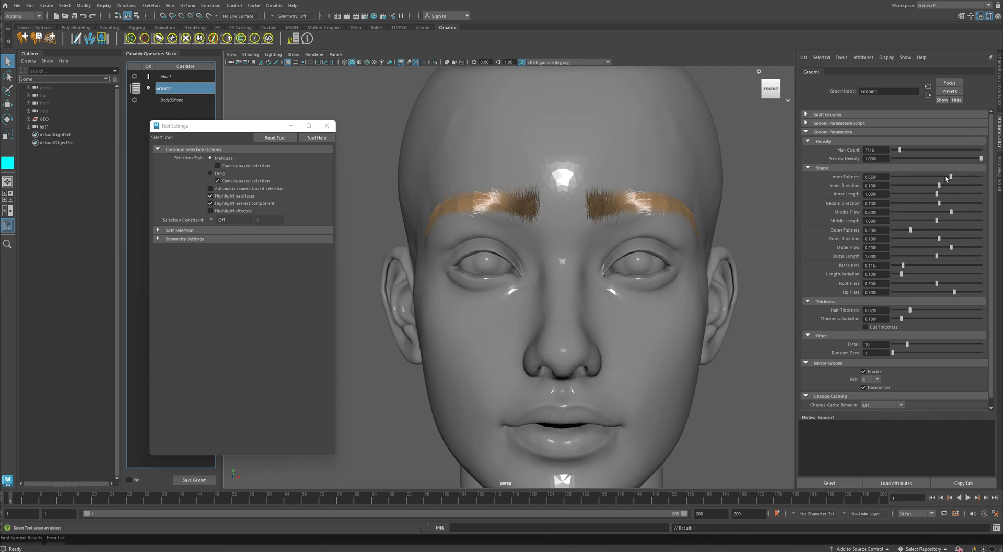
{"action": "left_click_drag", "start_coordinate": [946, 177], "coordinate": [912, 176]}
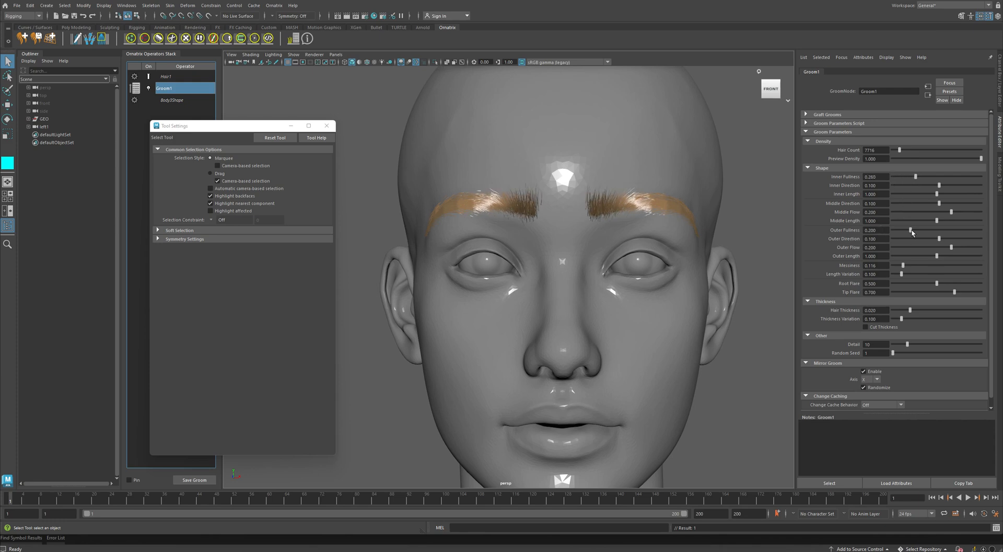
Fine-tune Outer Fullness of the brow tails to about 0.242.
{"action": "left_click_drag", "start_coordinate": [928, 230], "coordinate": [953, 230]}
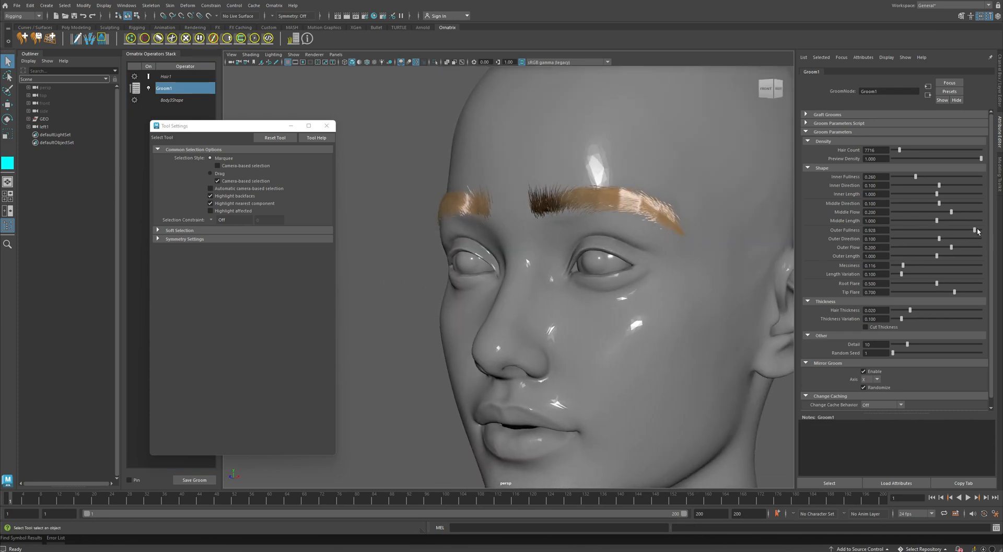
{"action": "left_click_drag", "start_coordinate": [976, 230], "coordinate": [904, 230]}
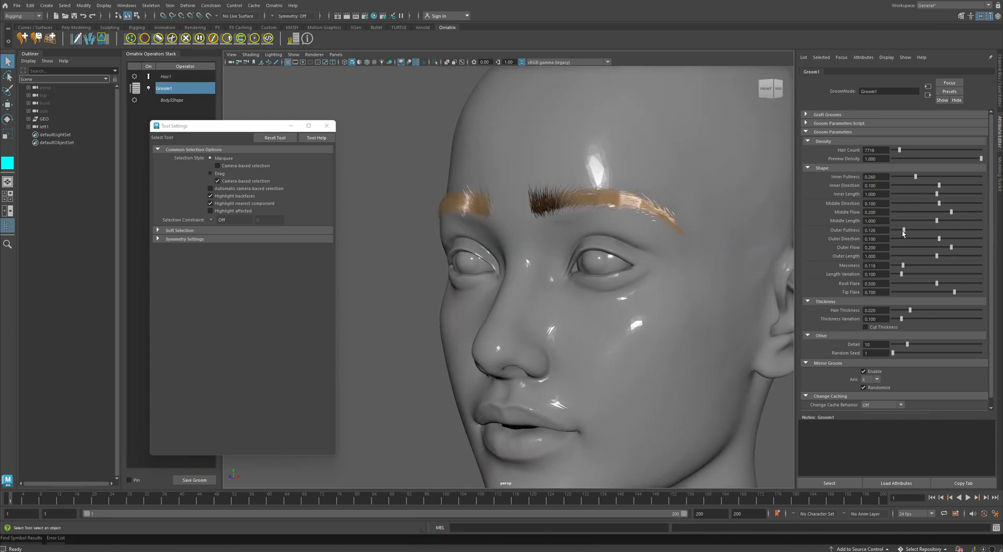
{"action": "left_click_drag", "start_coordinate": [904, 230], "coordinate": [908, 230]}
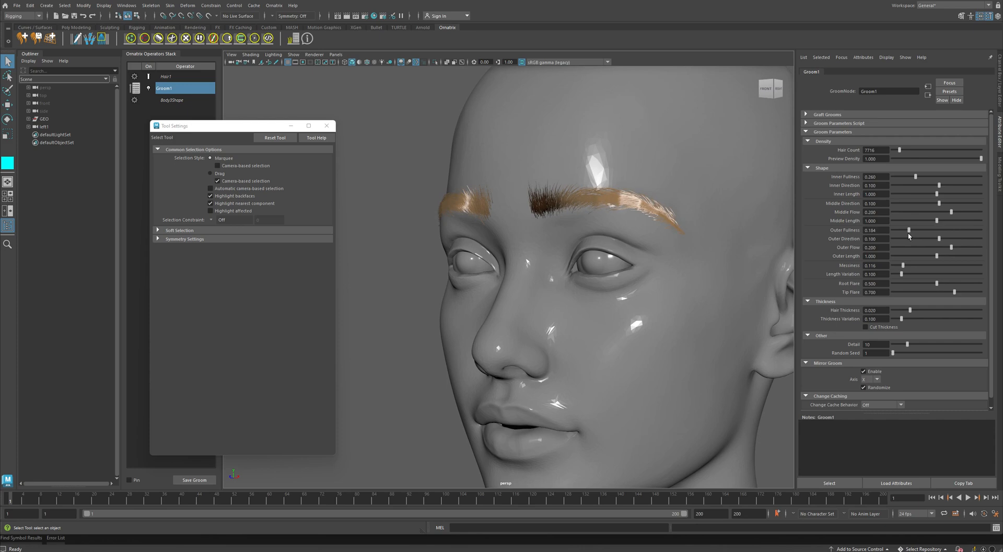
{"action": "left_click_drag", "start_coordinate": [907, 229], "coordinate": [914, 230]}
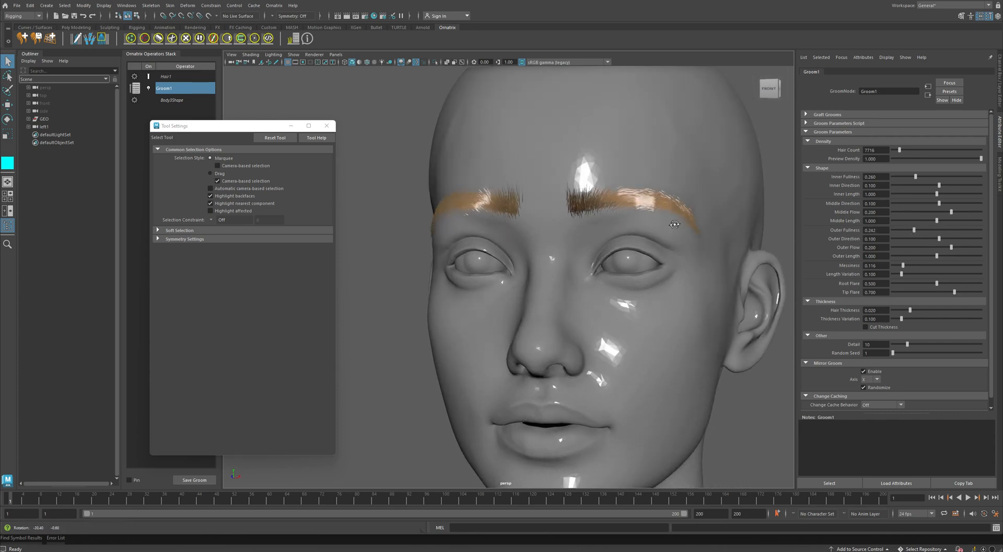
Scrub Inner Direction both ways and settle it back near zero.
{"action": "left_click_drag", "start_coordinate": [937, 185], "coordinate": [916, 185]}
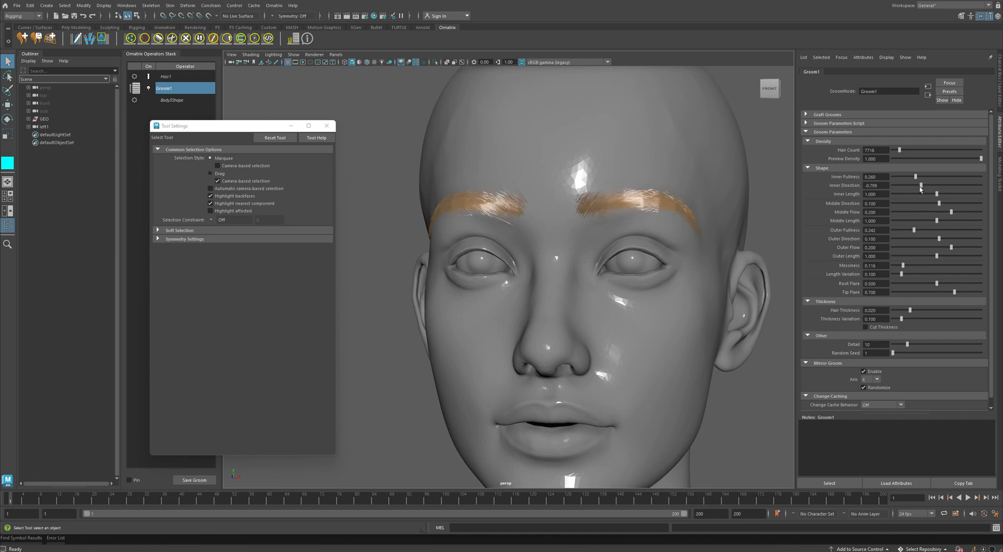
{"action": "left_click_drag", "start_coordinate": [916, 185], "coordinate": [938, 185]}
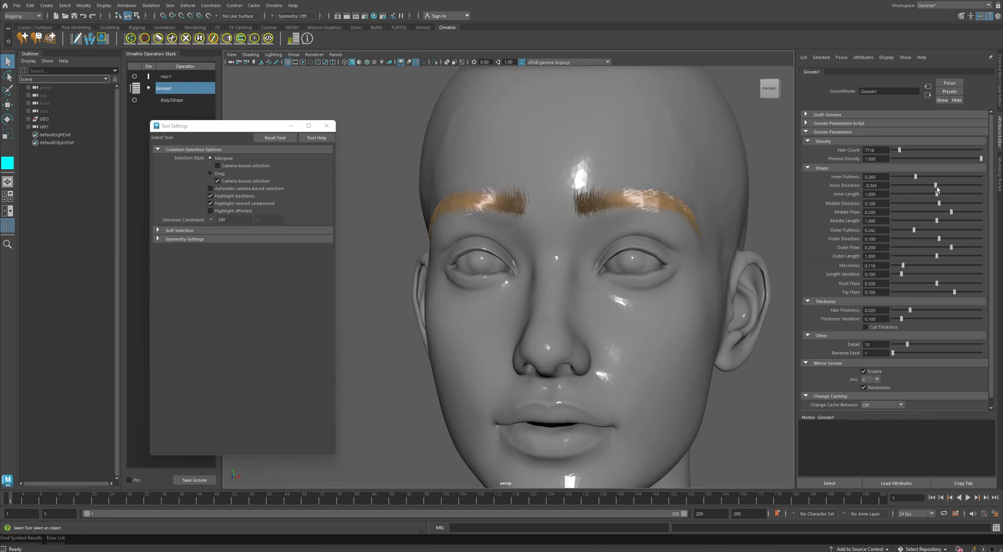
{"action": "left_click_drag", "start_coordinate": [939, 185], "coordinate": [957, 185]}
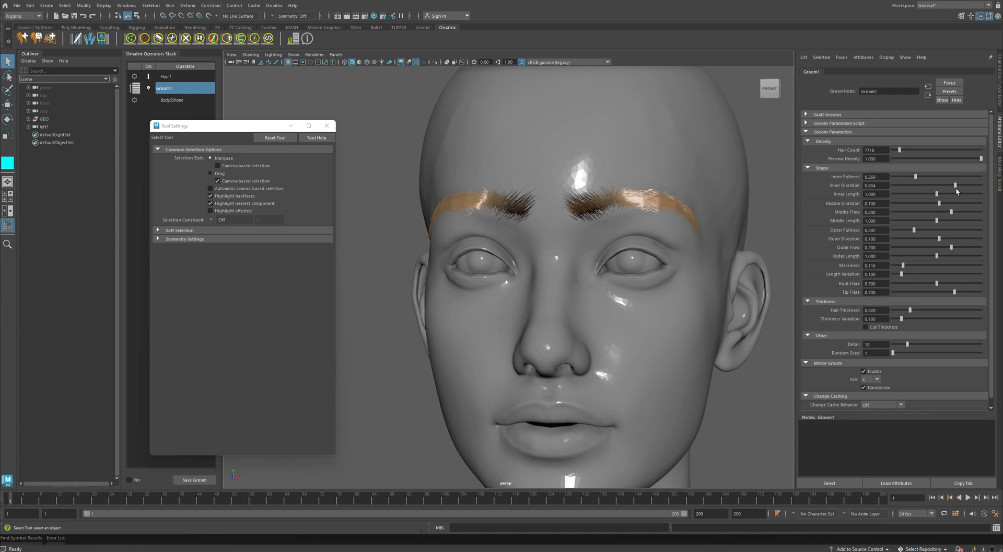
{"action": "left_click_drag", "start_coordinate": [957, 185], "coordinate": [914, 185]}
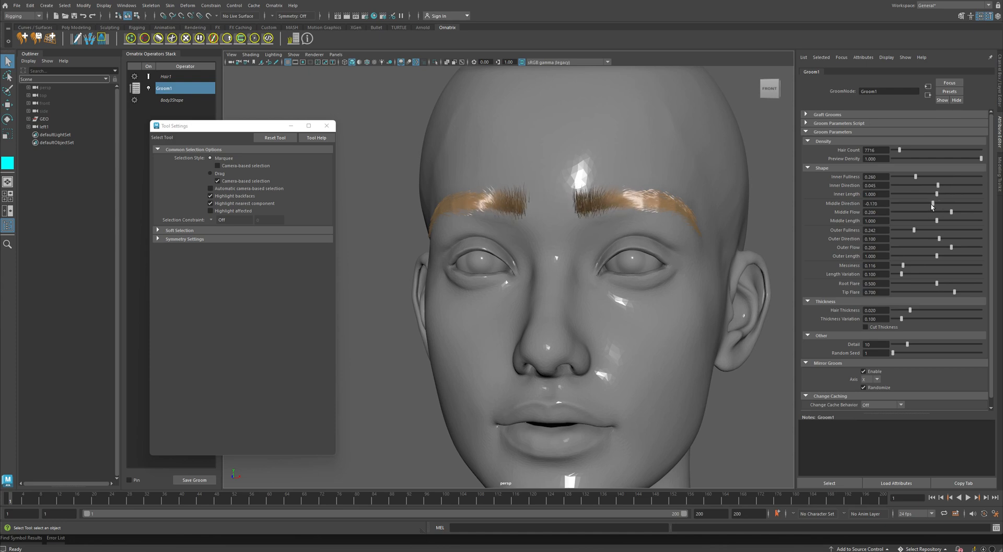
Set Middle Direction to about -0.001 and Outer Direction to about 0.027.
{"action": "left_click_drag", "start_coordinate": [931, 208], "coordinate": [939, 207]}
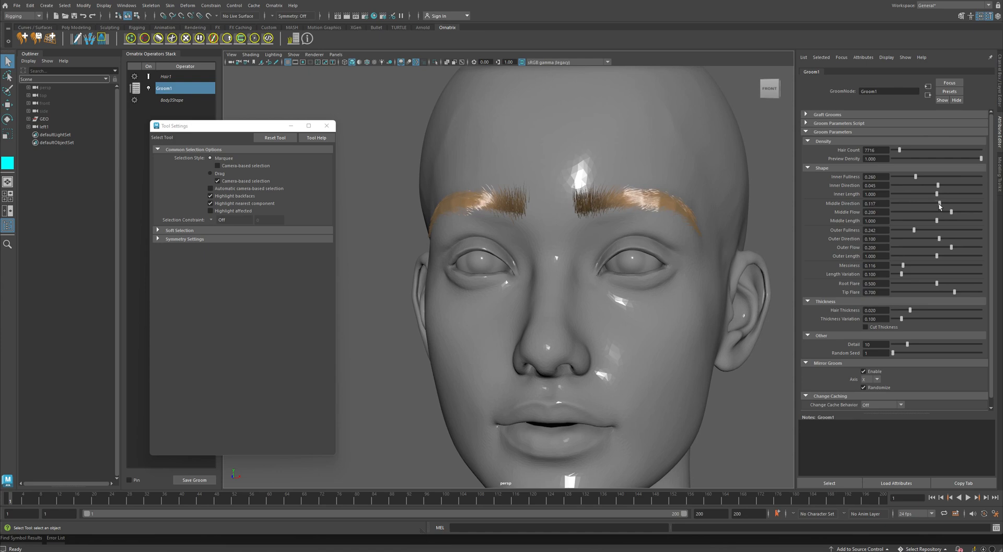
{"action": "left_click_drag", "start_coordinate": [940, 205], "coordinate": [934, 205]}
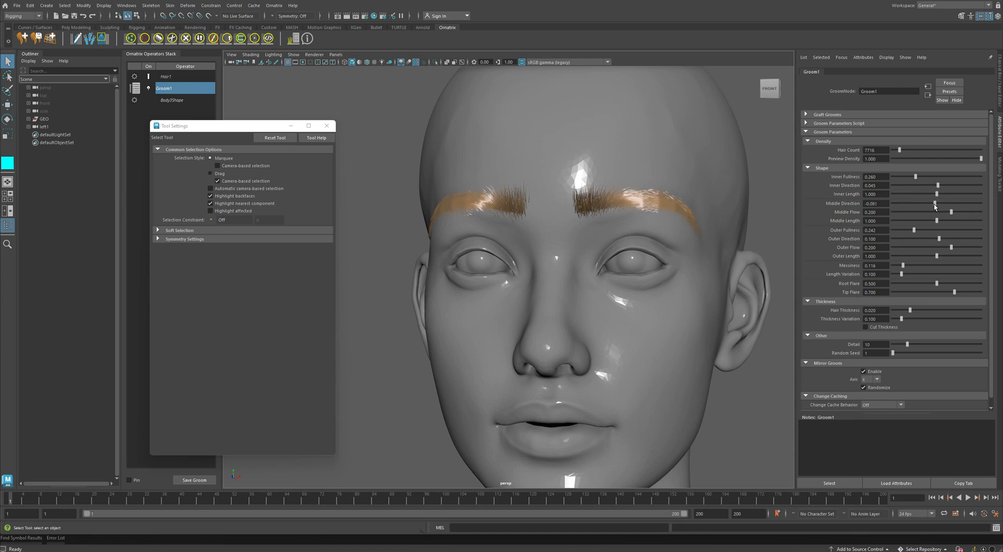
{"action": "mouse_move", "coordinate": [940, 240]}
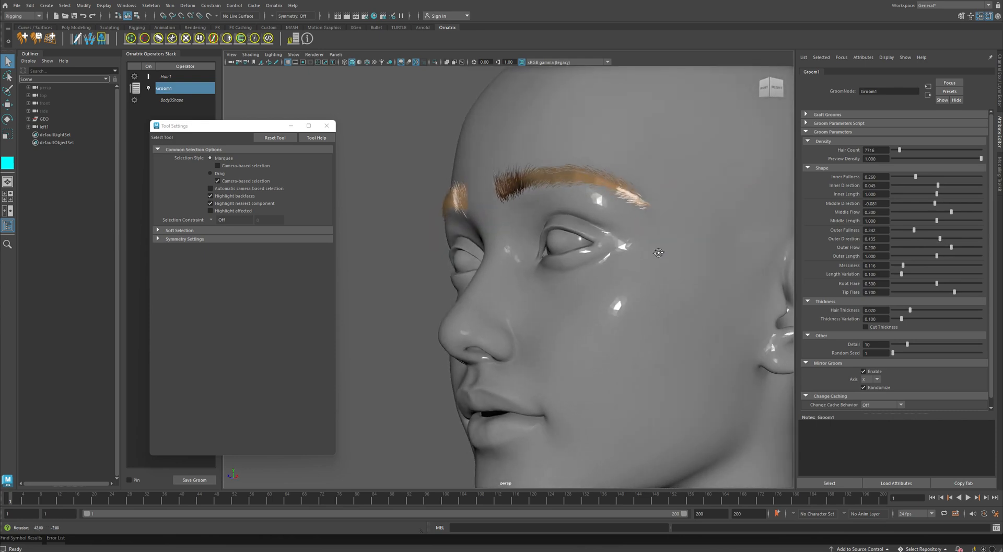
{"action": "left_click_drag", "start_coordinate": [915, 239], "coordinate": [944, 239]}
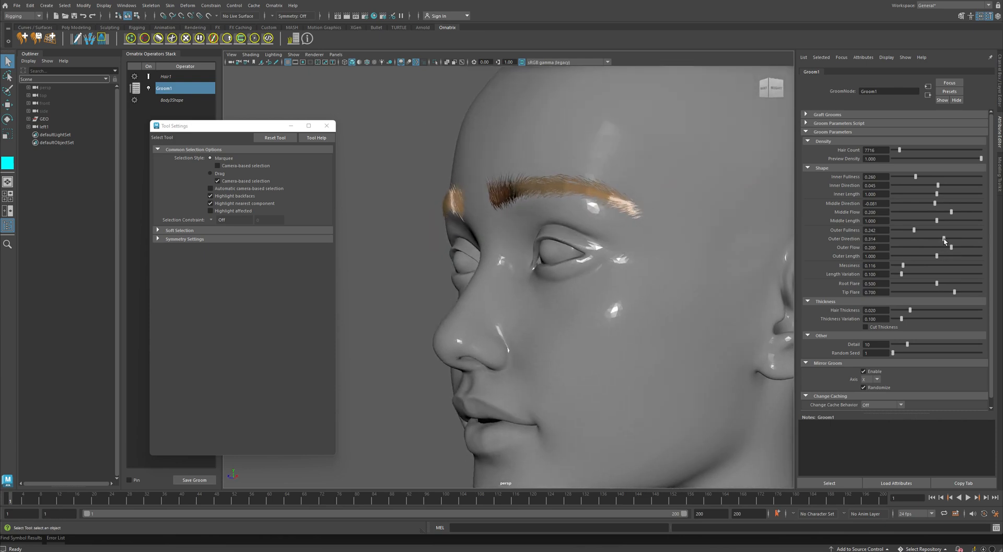
{"action": "left_click_drag", "start_coordinate": [937, 238], "coordinate": [903, 238]}
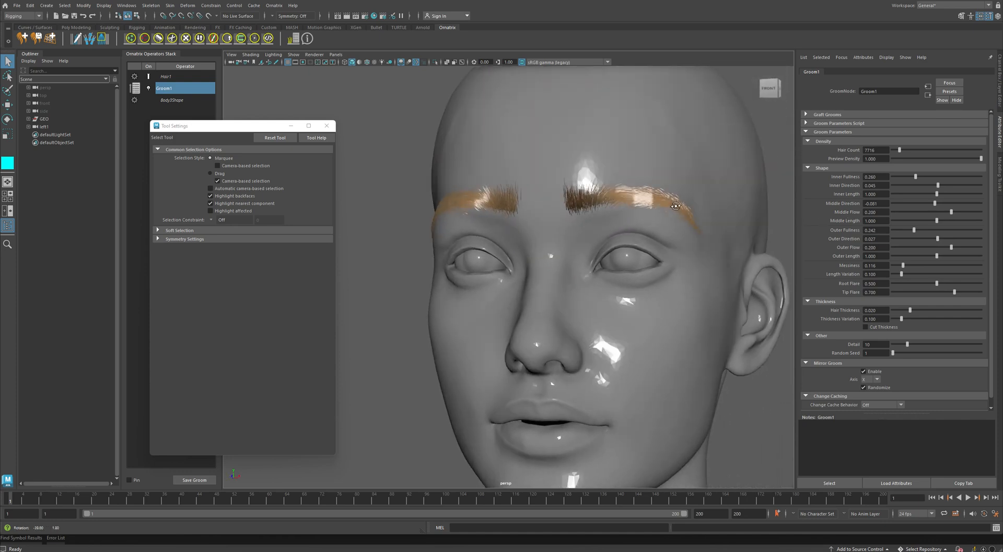
Set Inner Length to about 0.924 and Middle Length to about 0.897.
{"action": "left_click_drag", "start_coordinate": [915, 194], "coordinate": [969, 194]}
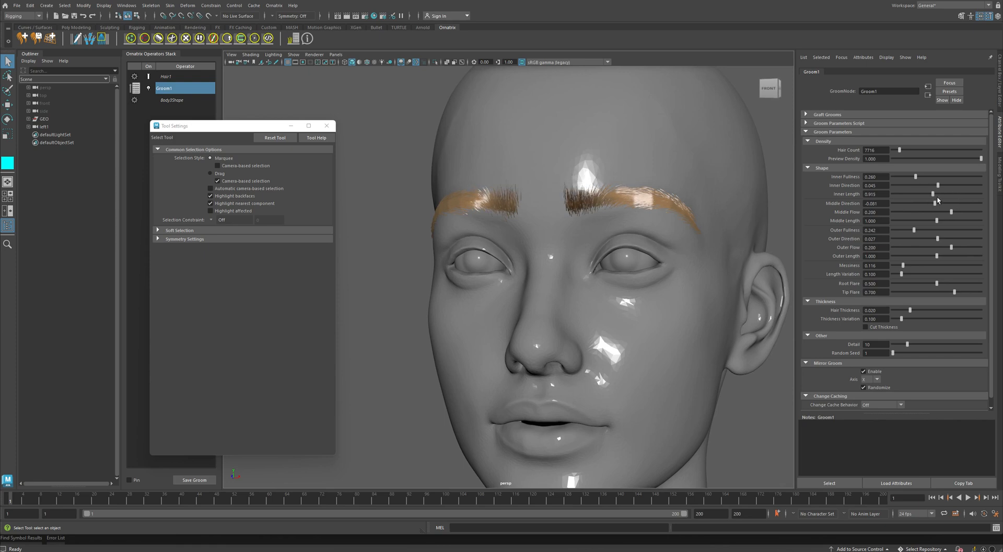
{"action": "left_click_drag", "start_coordinate": [933, 194], "coordinate": [911, 194]}
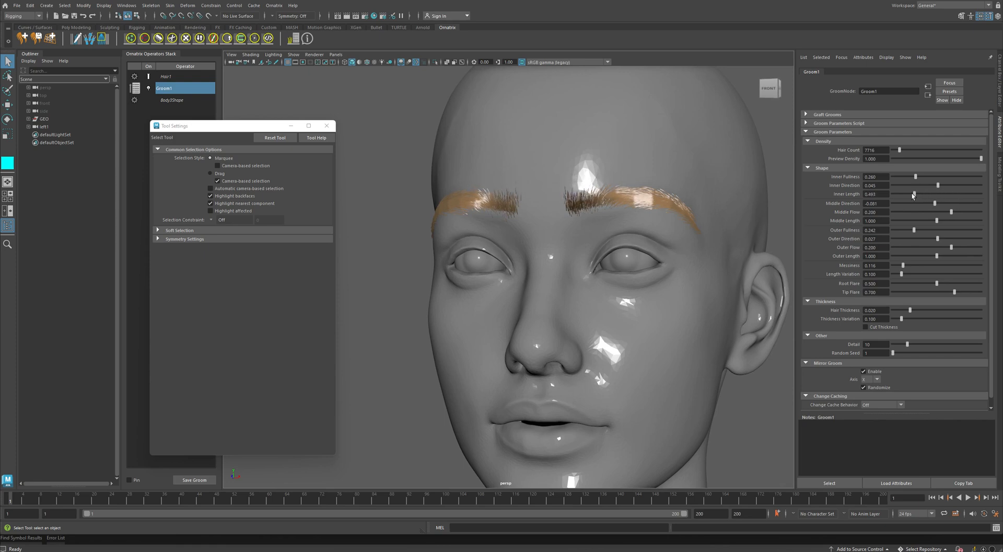
{"action": "left_click_drag", "start_coordinate": [912, 193], "coordinate": [953, 193]}
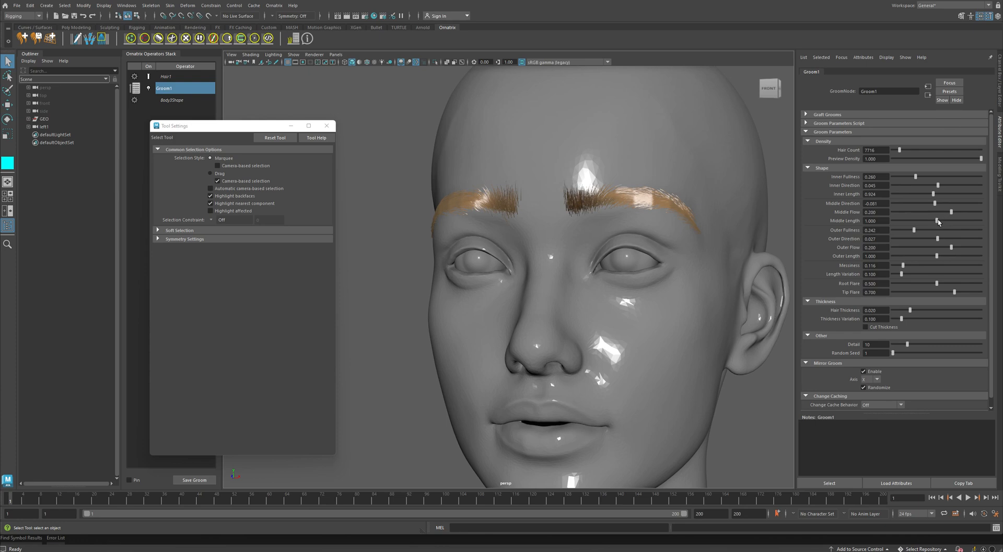
{"action": "left_click_drag", "start_coordinate": [952, 220], "coordinate": [933, 220]}
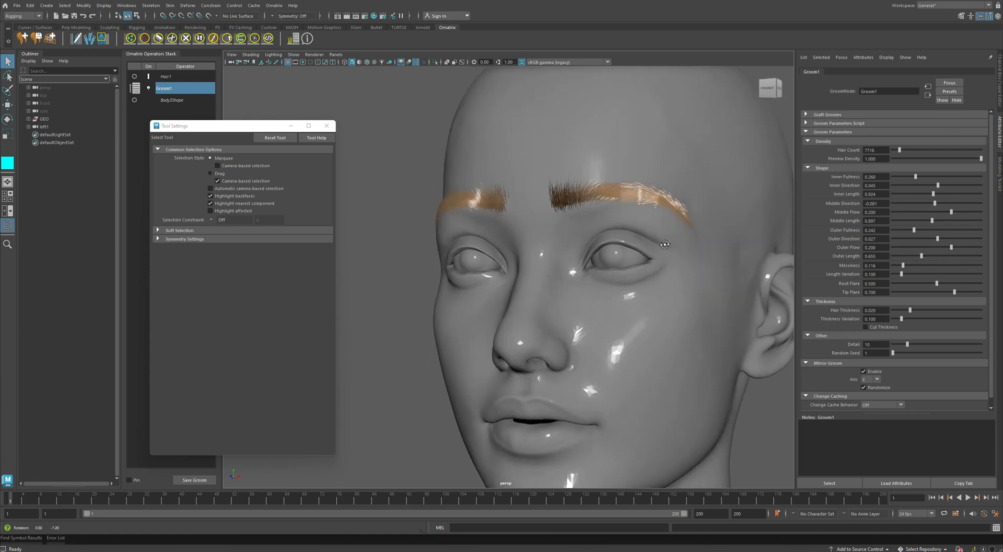
Shorten Outer Length to about 0.717.
{"action": "left_click_drag", "start_coordinate": [934, 250], "coordinate": [950, 255]}
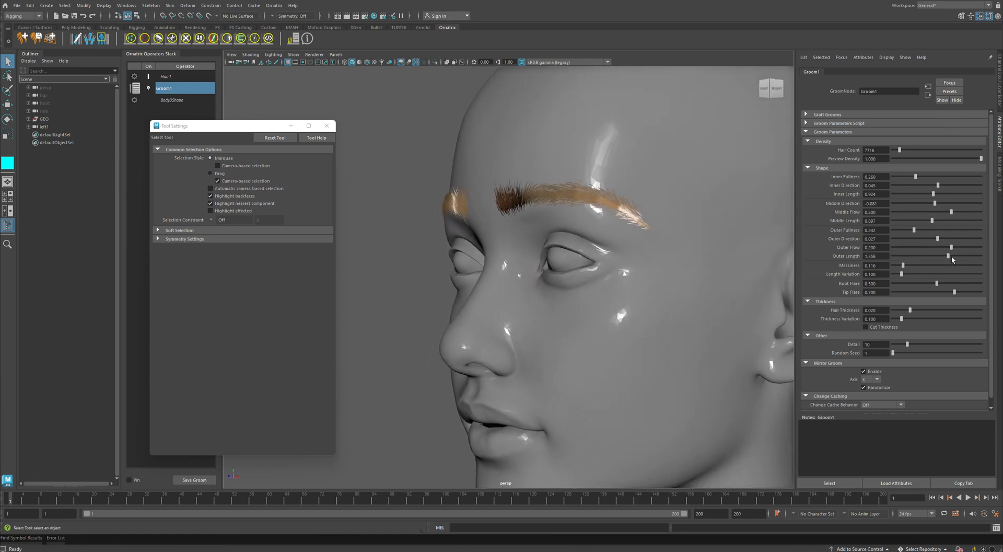
{"action": "left_click_drag", "start_coordinate": [949, 255], "coordinate": [924, 256]}
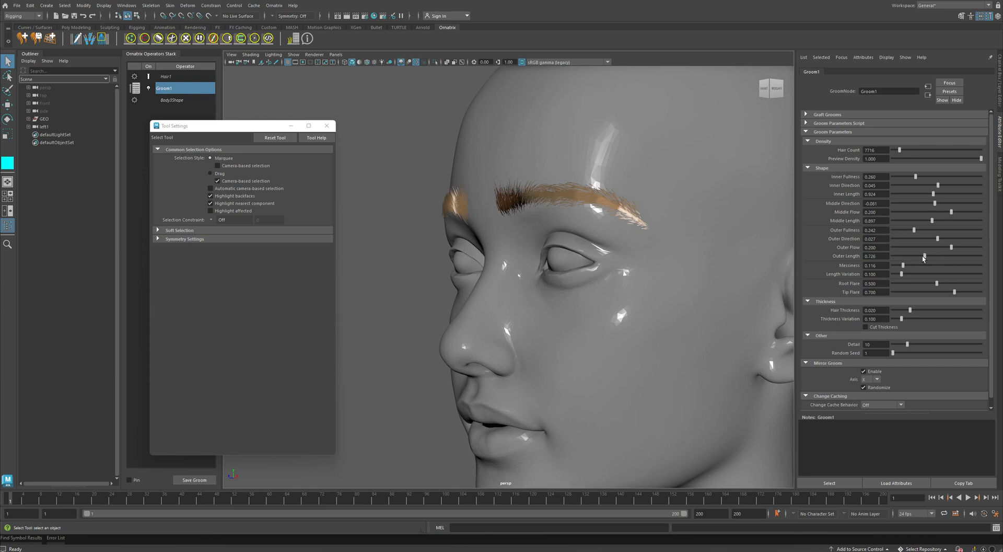
{"action": "left_click_drag", "start_coordinate": [925, 256], "coordinate": [921, 256]}
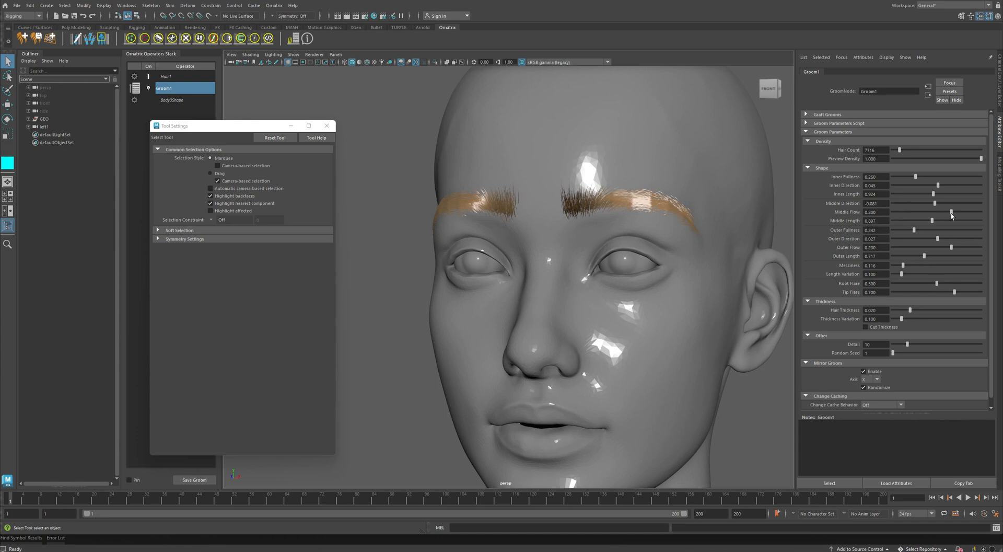
Scrub Middle Flow to settle near 0.239, then raise Outer Flow to about 0.33.
{"action": "left_click_drag", "start_coordinate": [952, 211], "coordinate": [934, 211]}
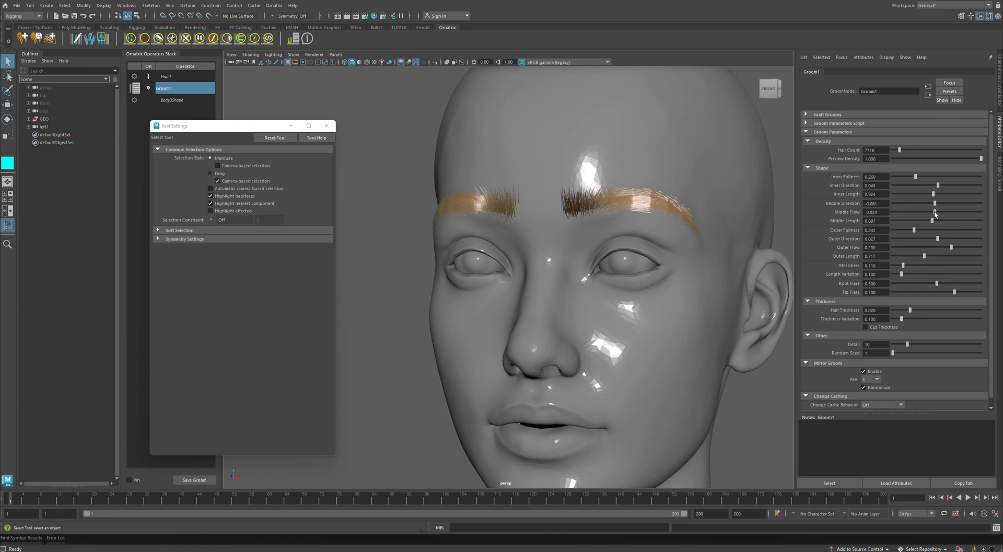
{"action": "left_click_drag", "start_coordinate": [931, 212], "coordinate": [969, 212]}
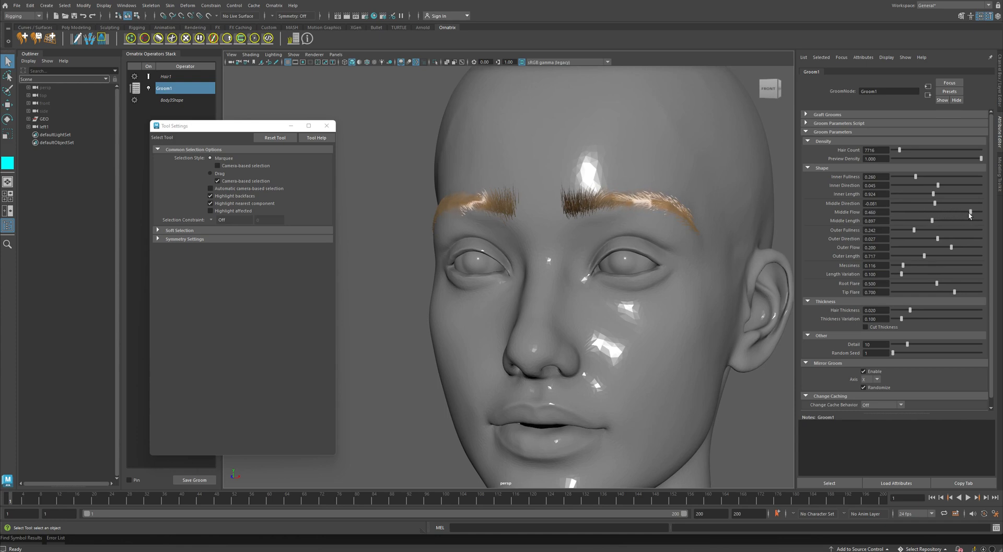
{"action": "left_click_drag", "start_coordinate": [952, 211], "coordinate": [909, 211]}
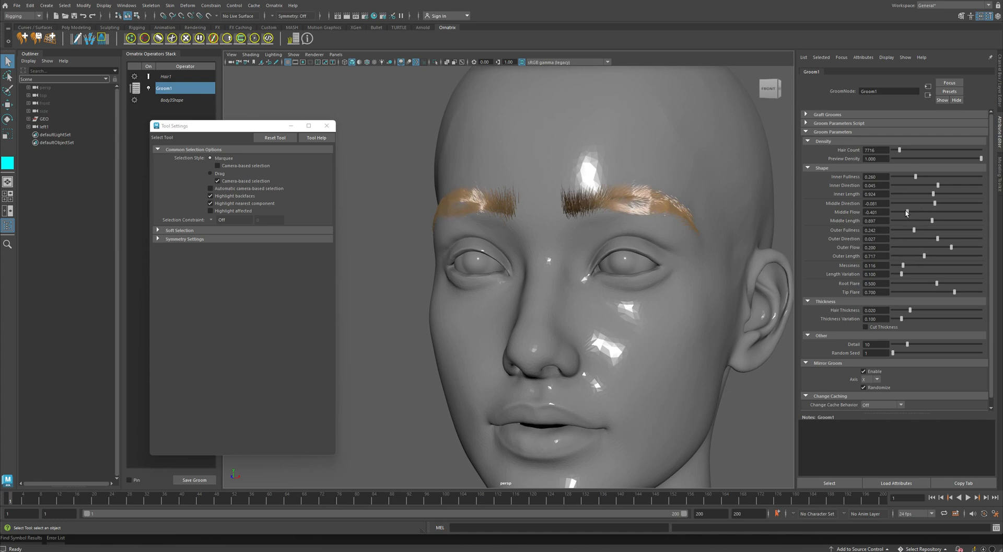
{"action": "left_click_drag", "start_coordinate": [932, 211], "coordinate": [937, 212]}
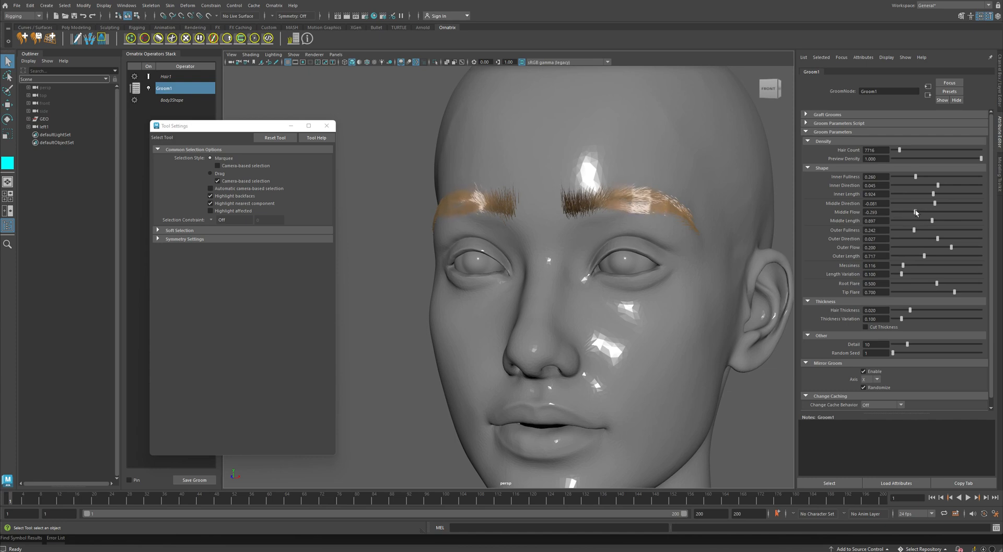
{"action": "left_click_drag", "start_coordinate": [922, 212], "coordinate": [923, 211]}
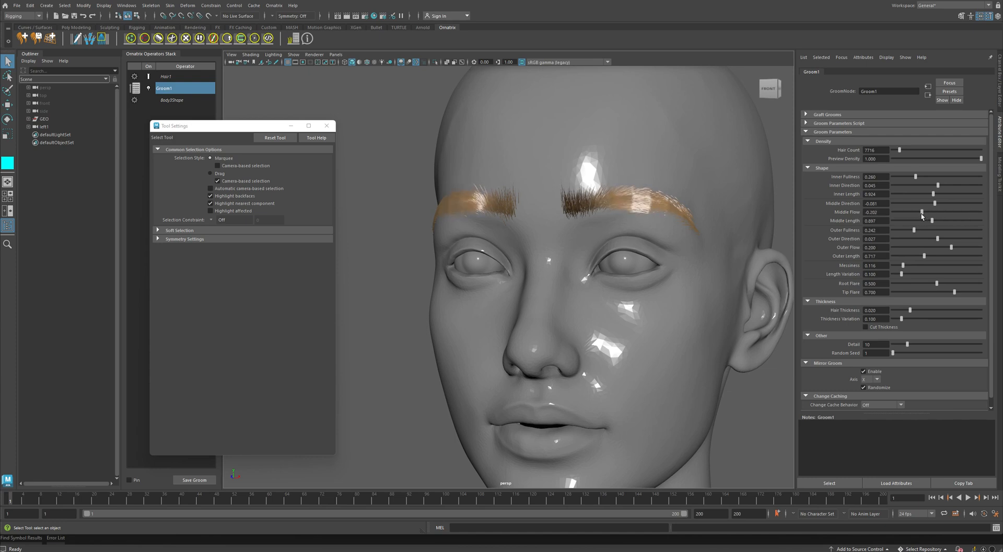
{"action": "left_click_drag", "start_coordinate": [921, 212], "coordinate": [952, 212]}
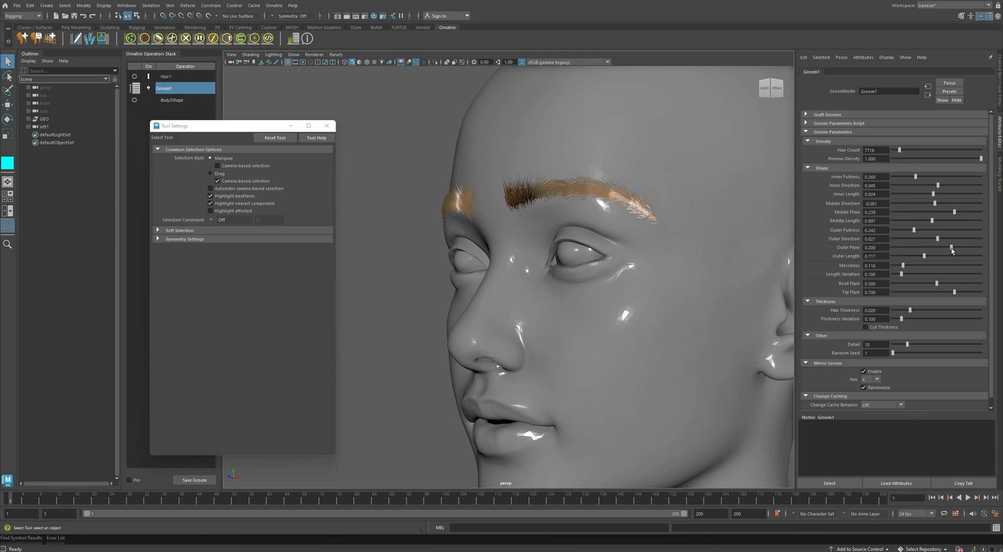
{"action": "left_click_drag", "start_coordinate": [952, 247], "coordinate": [919, 248]}
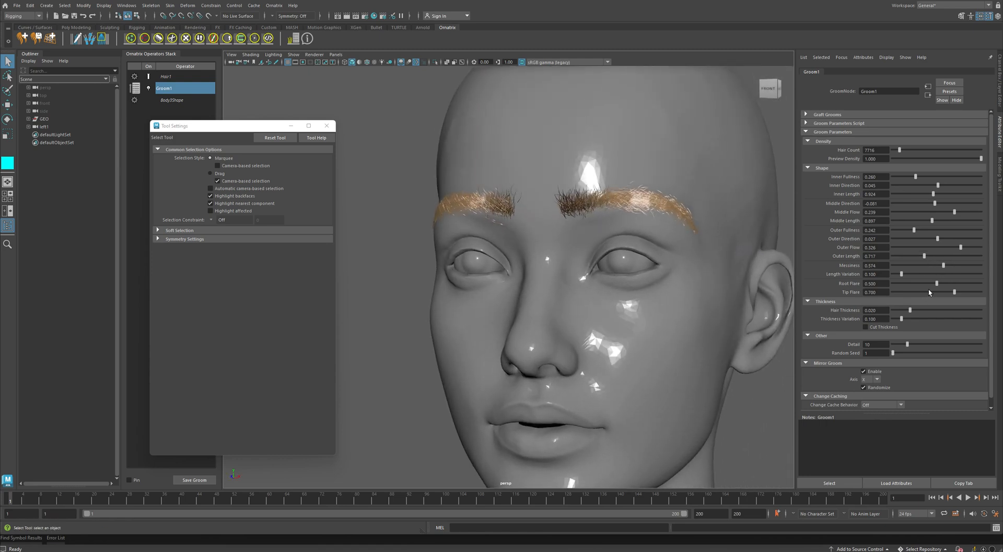
Lower Messiness to about 0.188.
{"action": "left_click_drag", "start_coordinate": [953, 265], "coordinate": [931, 265]}
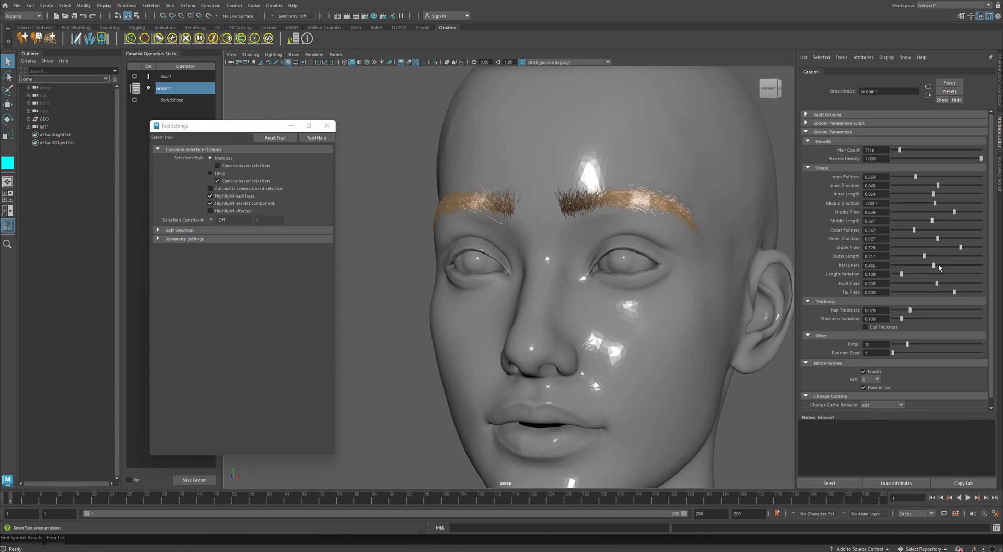
{"action": "left_click_drag", "start_coordinate": [928, 265], "coordinate": [935, 265]}
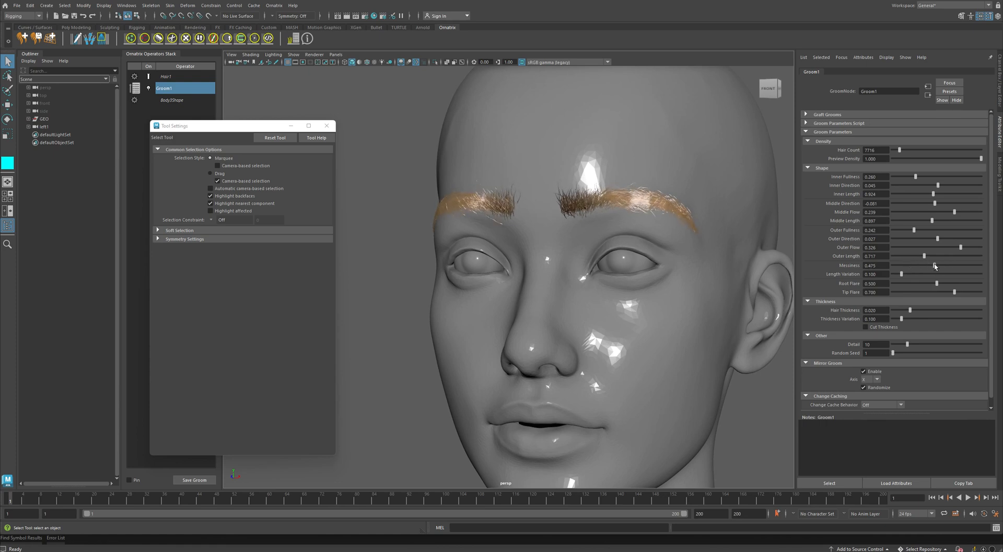
{"action": "left_click_drag", "start_coordinate": [930, 265], "coordinate": [905, 265]}
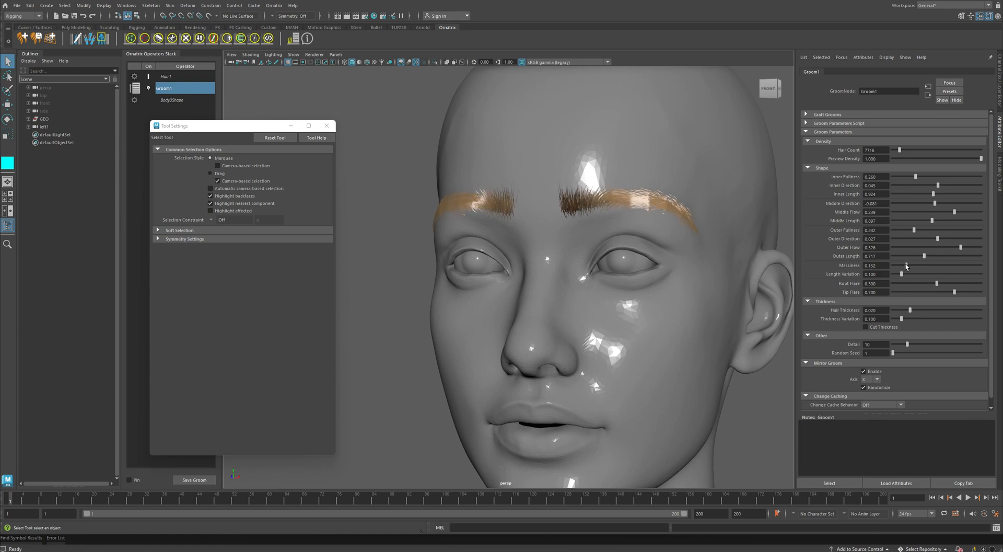
{"action": "left_click_drag", "start_coordinate": [906, 265], "coordinate": [902, 273]}
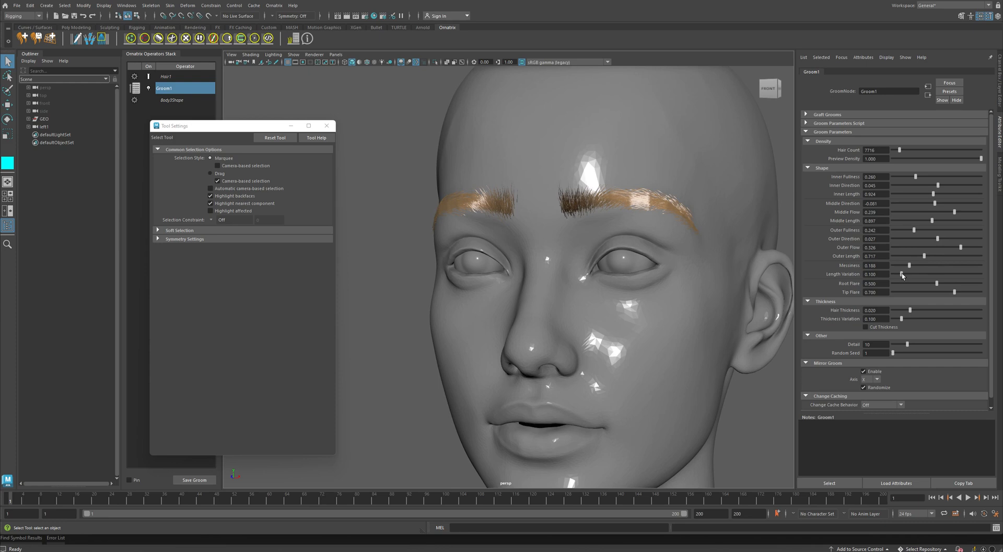
Set Length Variation to about 0.072.
{"action": "left_click_drag", "start_coordinate": [902, 274], "coordinate": [909, 274]}
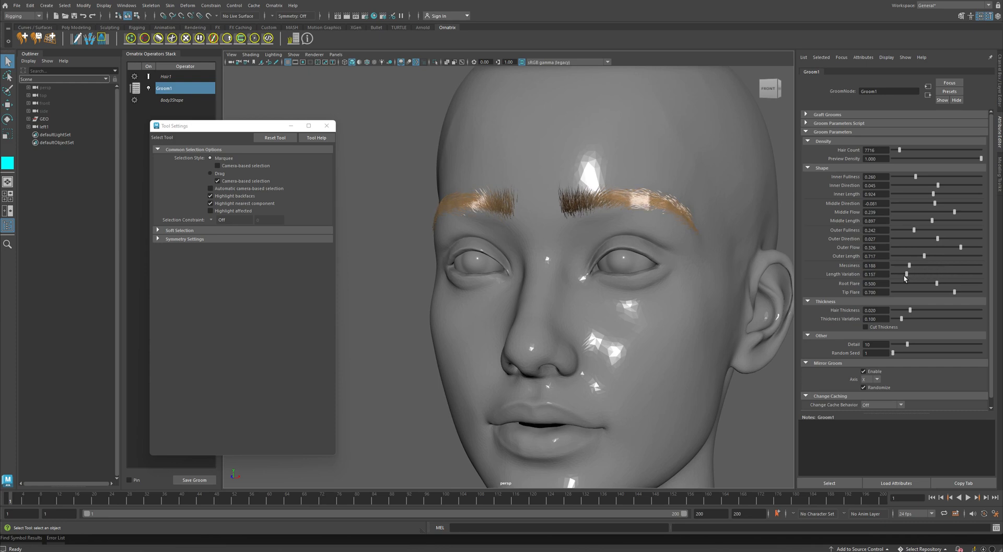
{"action": "left_click_drag", "start_coordinate": [906, 273], "coordinate": [919, 274]}
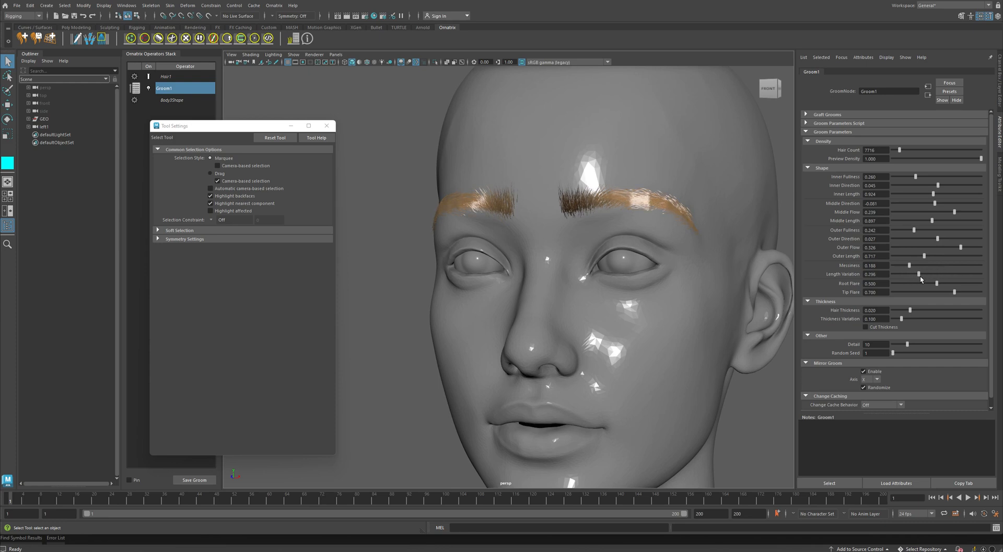
{"action": "left_click_drag", "start_coordinate": [921, 274], "coordinate": [906, 273]}
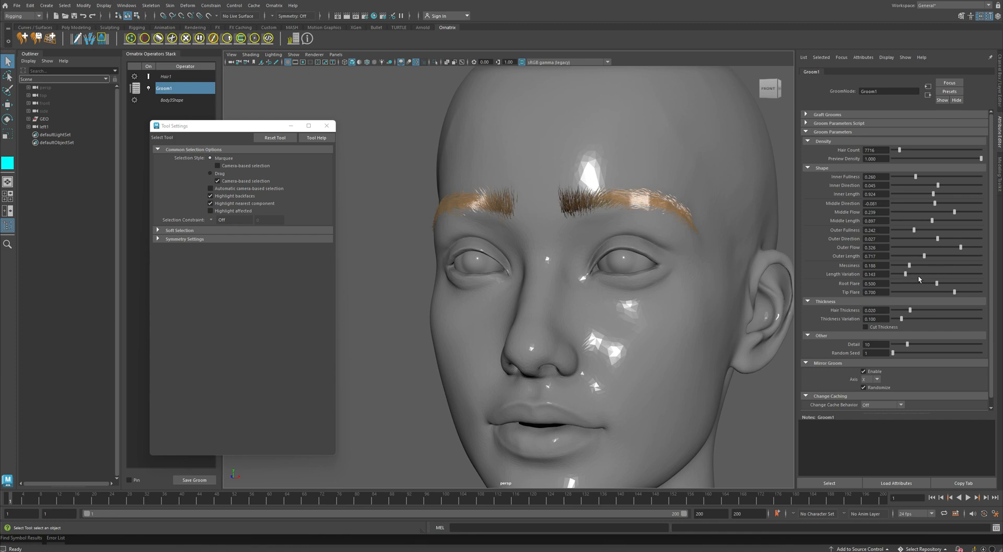
{"action": "left_click_drag", "start_coordinate": [904, 274], "coordinate": [896, 274]}
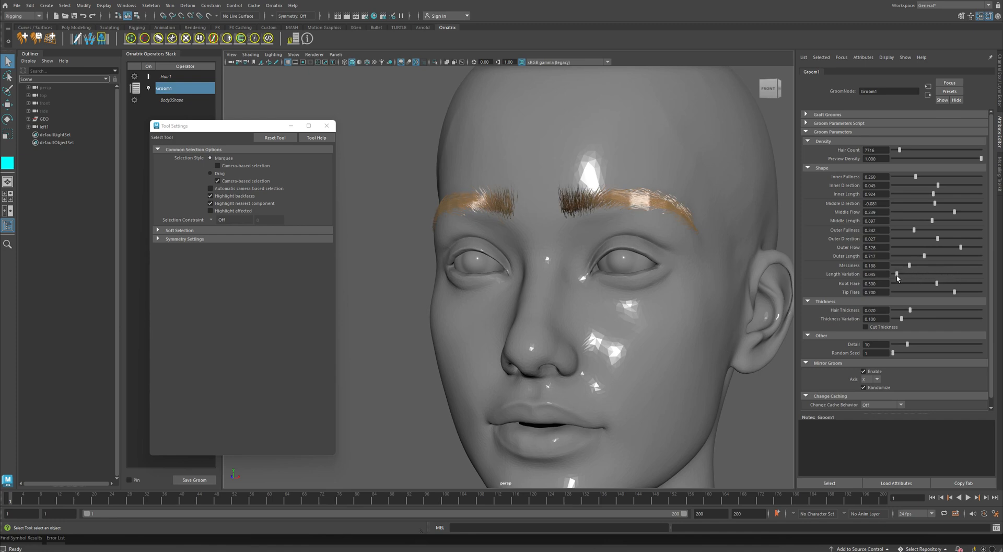
{"action": "left_click_drag", "start_coordinate": [895, 273], "coordinate": [898, 274]}
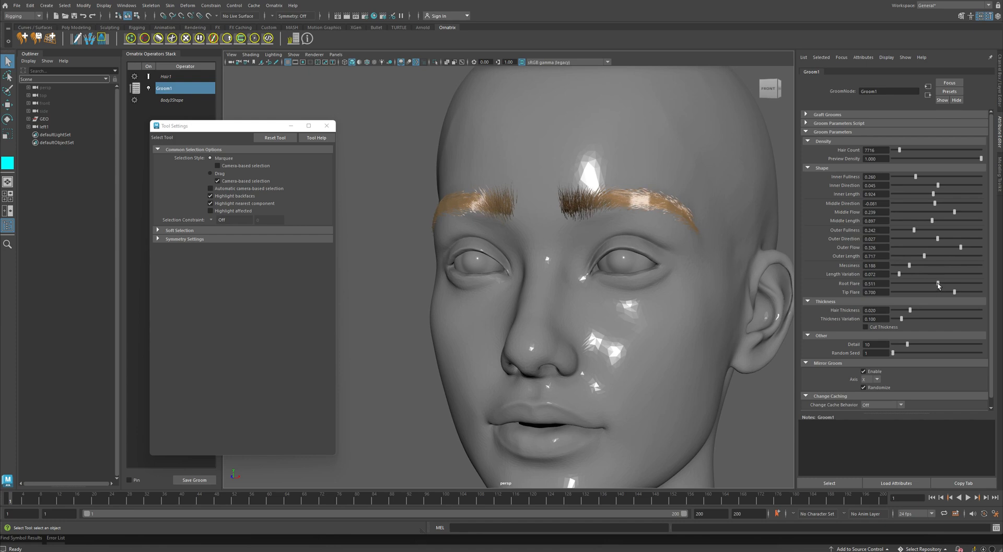
Settle Root Flare around 0.480.
{"action": "left_click_drag", "start_coordinate": [936, 282], "coordinate": [921, 283]}
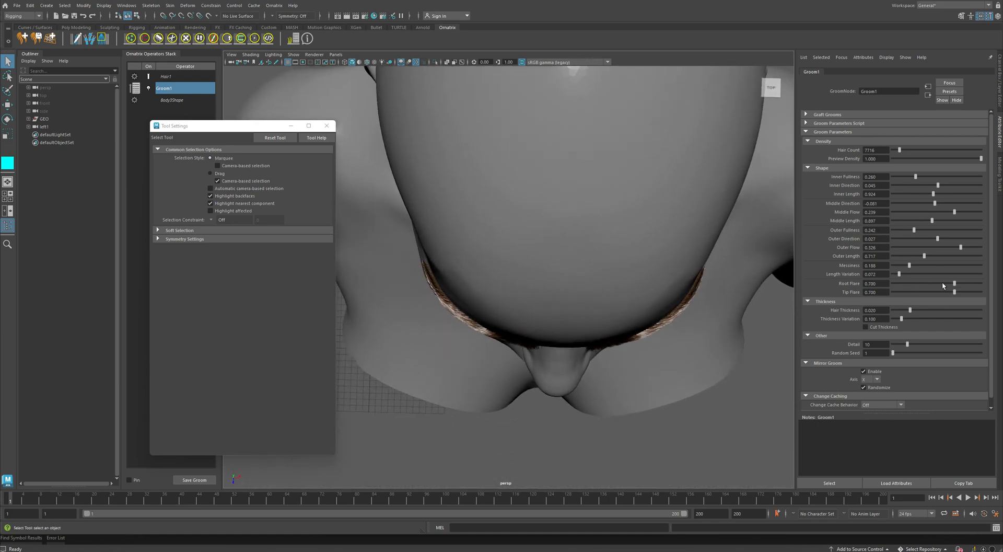
{"action": "left_click_drag", "start_coordinate": [953, 283], "coordinate": [906, 283]}
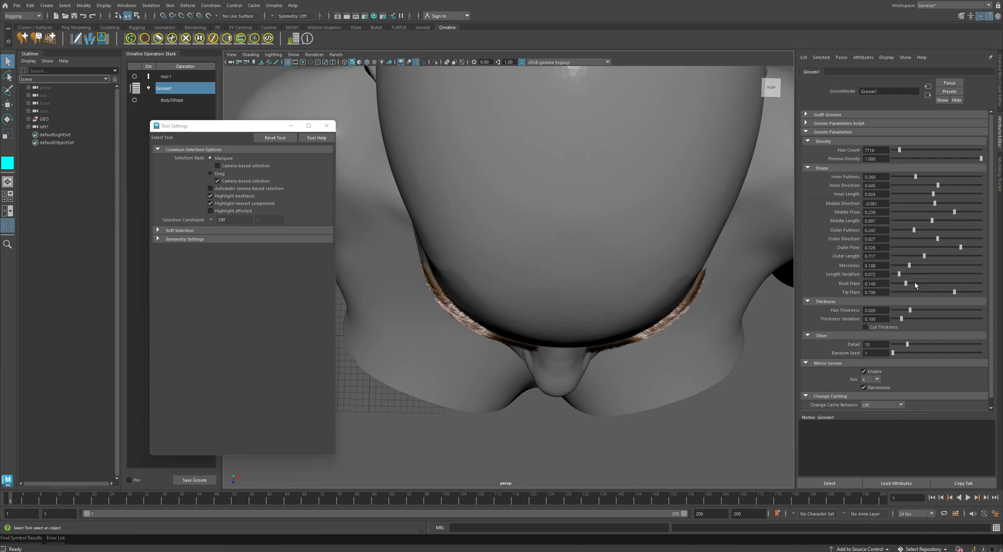
{"action": "left_click_drag", "start_coordinate": [906, 283], "coordinate": [953, 283]}
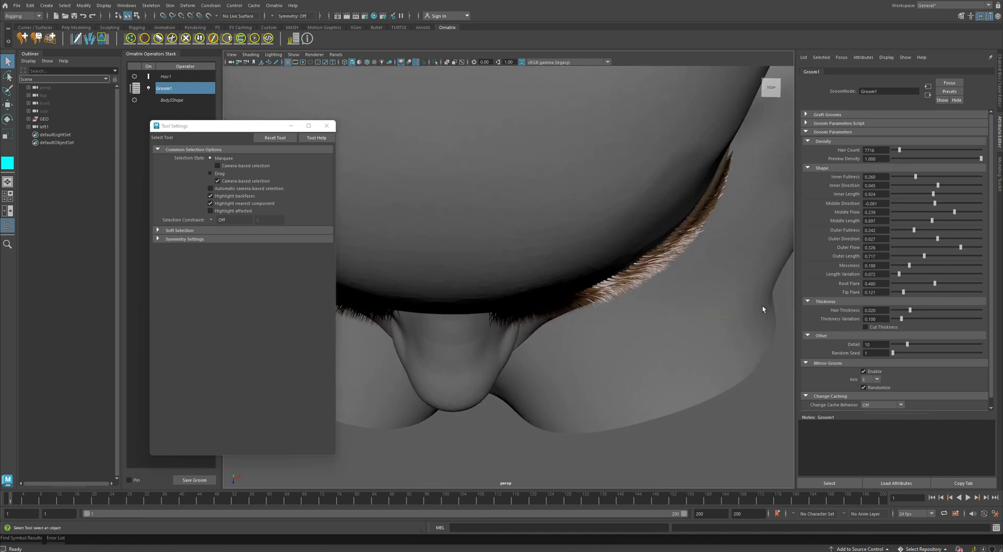
Raise Tip Flare to about 0.825 so the strand tips fan out.
{"action": "left_click_drag", "start_coordinate": [905, 292], "coordinate": [894, 292]}
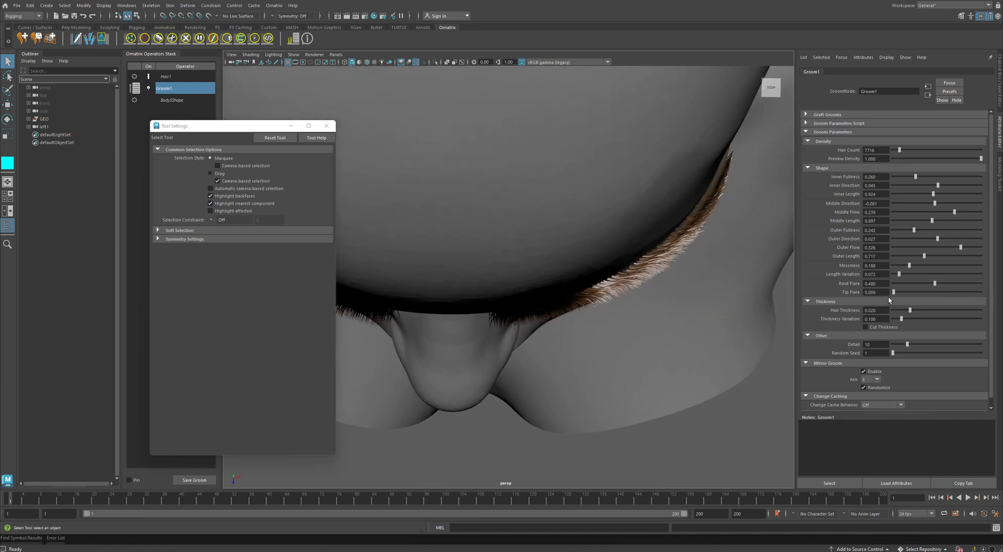
{"action": "left_click_drag", "start_coordinate": [893, 292], "coordinate": [929, 292]}
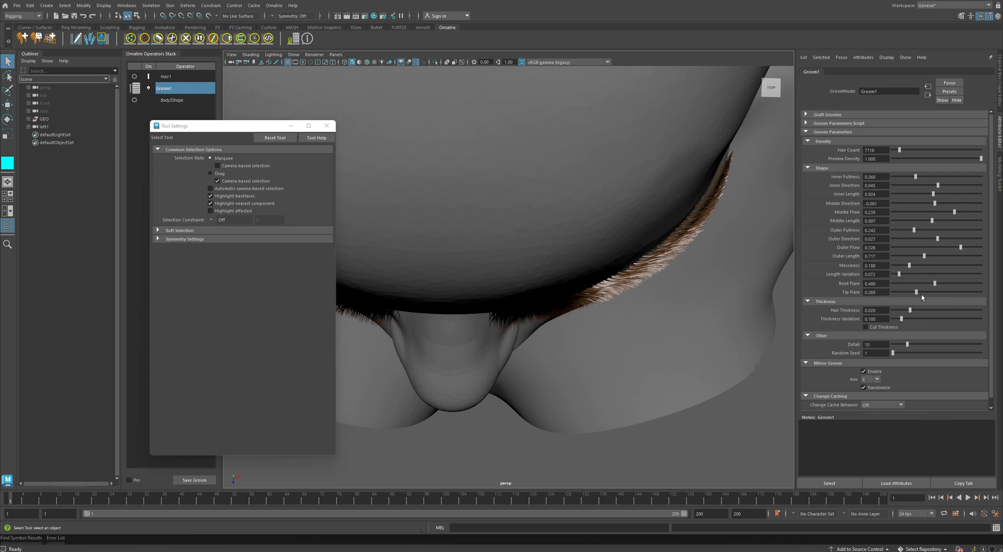
{"action": "left_click_drag", "start_coordinate": [929, 292], "coordinate": [959, 292]}
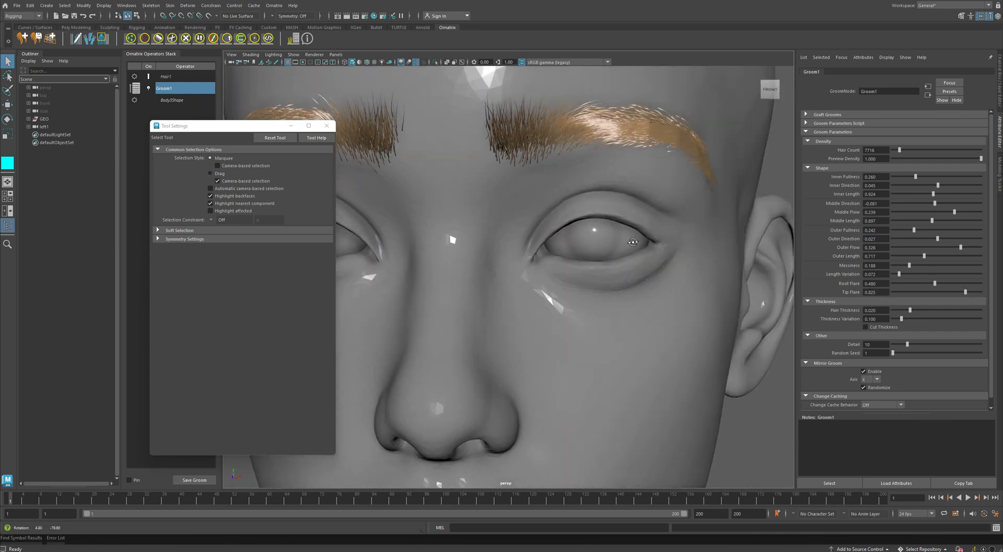
Dial Hair Thickness to 0.026 and Thickness Variation to 0.139 with Cut Thickness ticked.
{"action": "left_click_drag", "start_coordinate": [900, 310], "coordinate": [912, 309]}
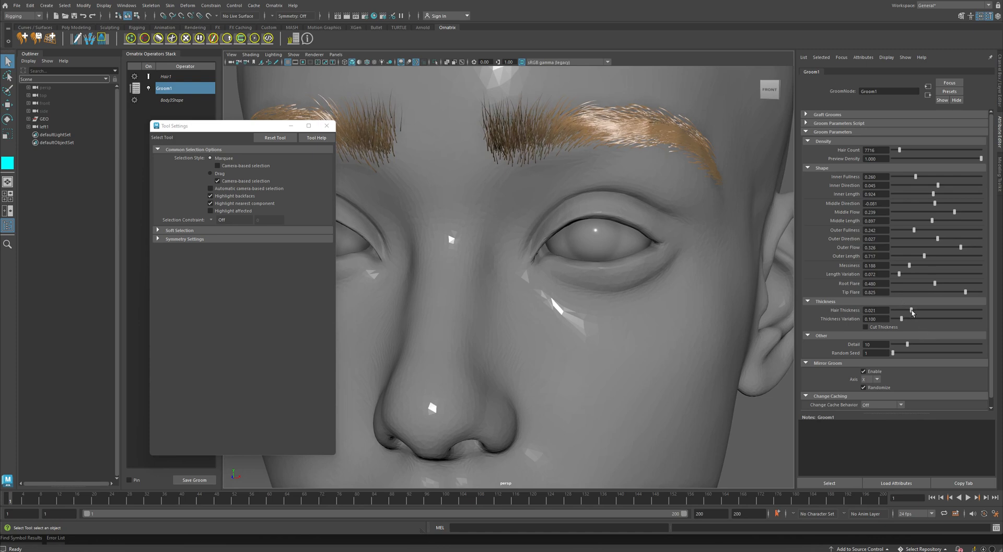
{"action": "left_click_drag", "start_coordinate": [912, 309], "coordinate": [953, 310]}
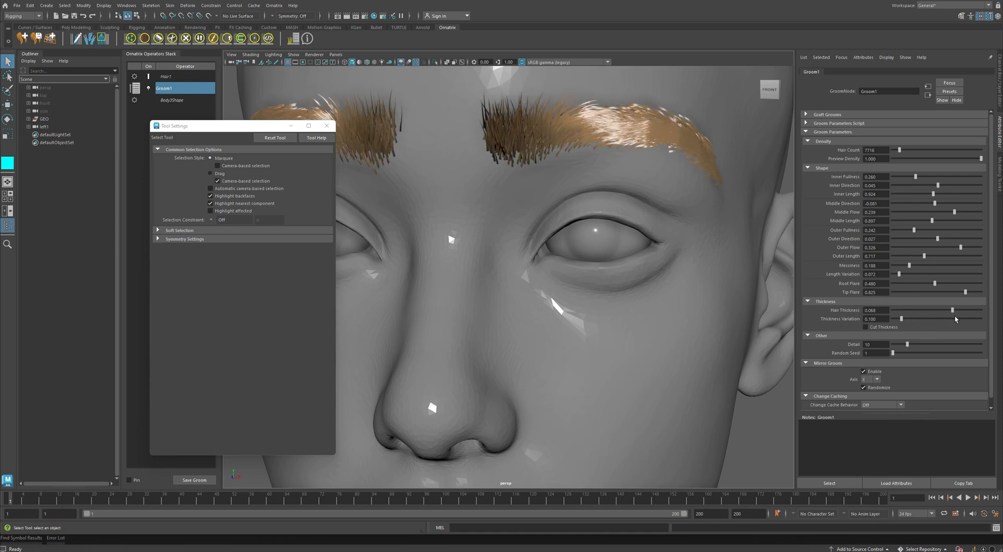
{"action": "left_click_drag", "start_coordinate": [972, 310], "coordinate": [914, 310]}
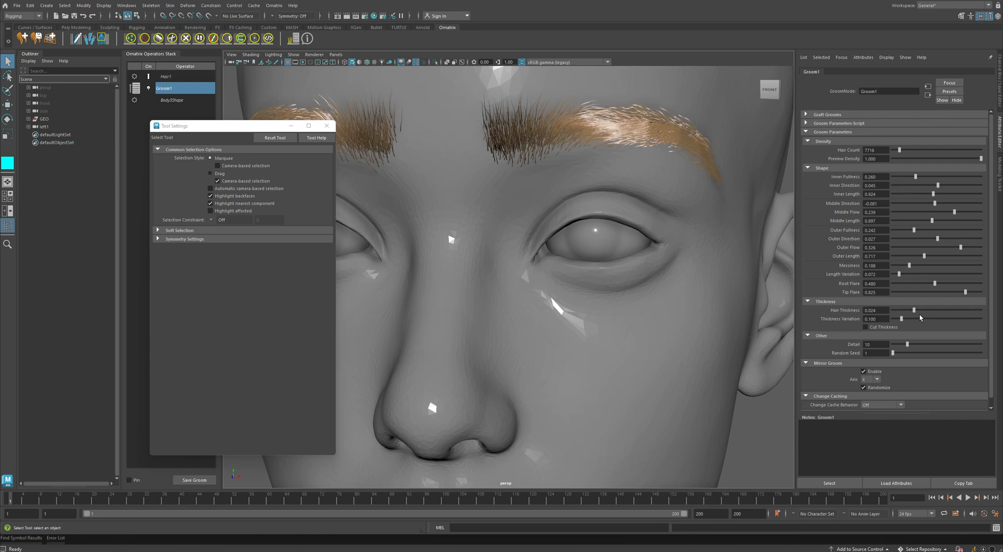
{"action": "left_click_drag", "start_coordinate": [915, 310], "coordinate": [917, 310]}
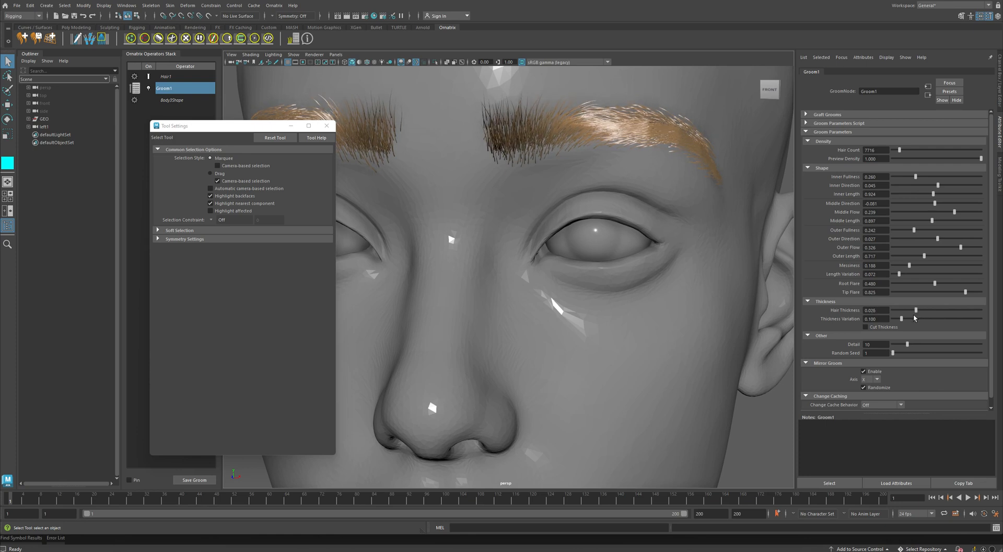
{"action": "left_click_drag", "start_coordinate": [898, 318], "coordinate": [938, 319]}
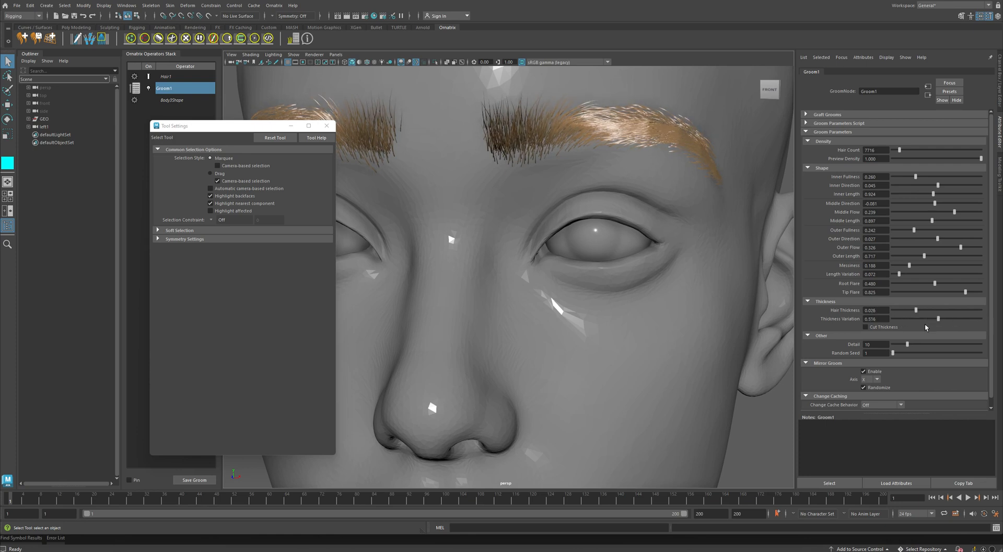
{"action": "left_click_drag", "start_coordinate": [939, 318], "coordinate": [904, 318]}
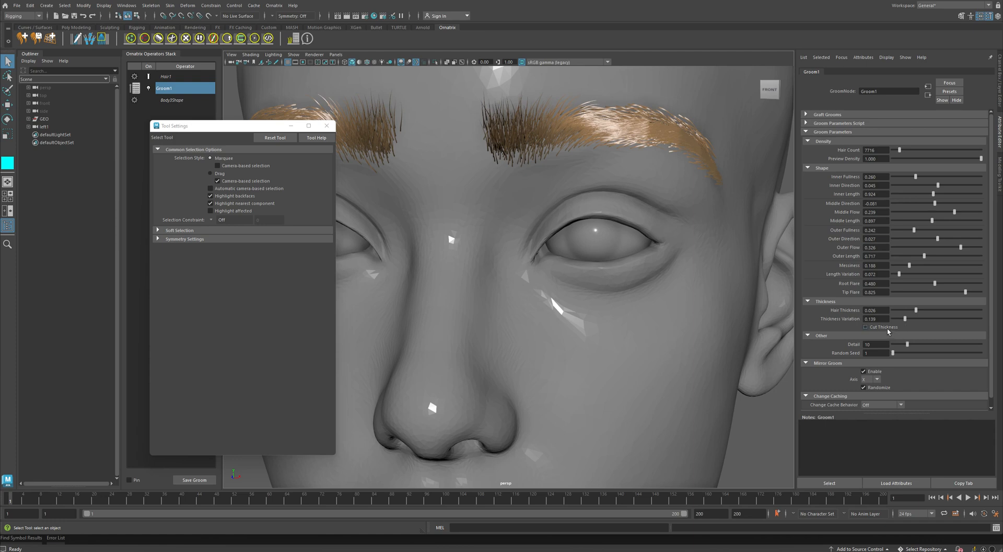
{"action": "left_click", "coordinate": [865, 326]}
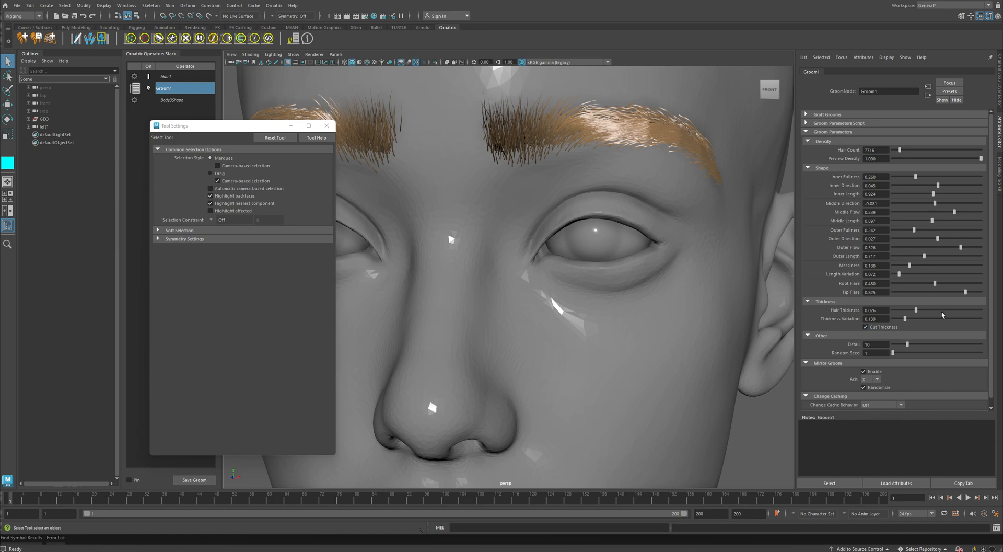
{"action": "left_click_drag", "start_coordinate": [915, 310], "coordinate": [913, 310]}
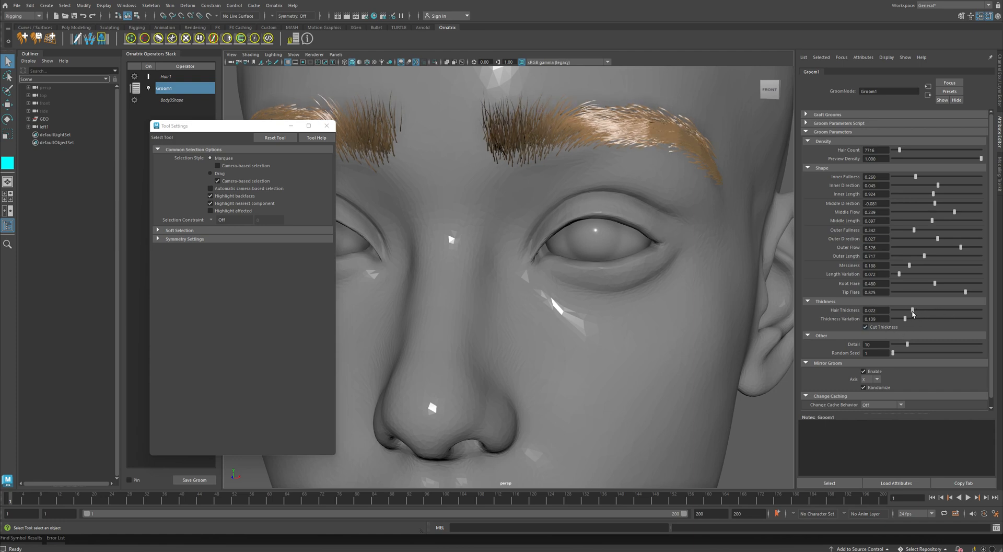
{"action": "left_click_drag", "start_coordinate": [903, 310], "coordinate": [915, 310]}
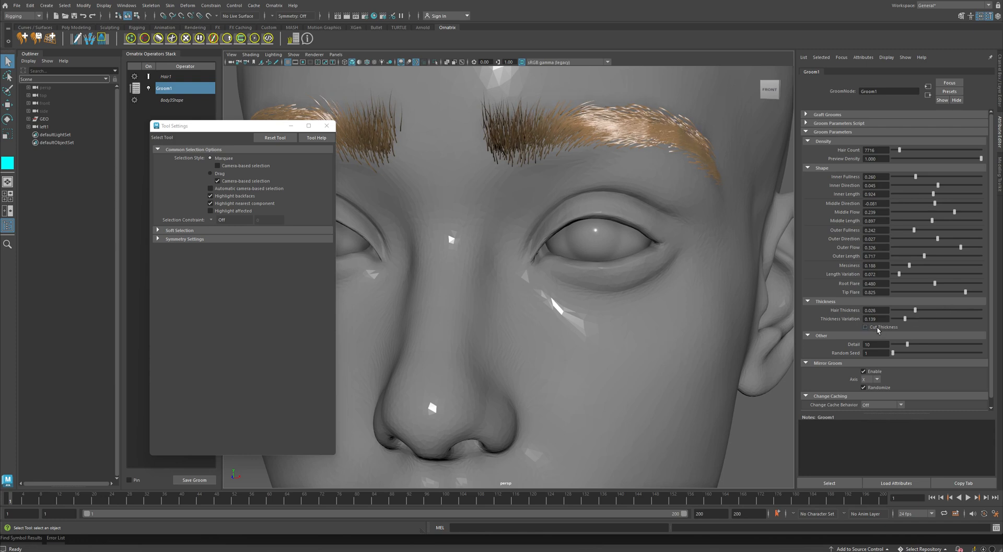
{"action": "left_click", "coordinate": [865, 327]}
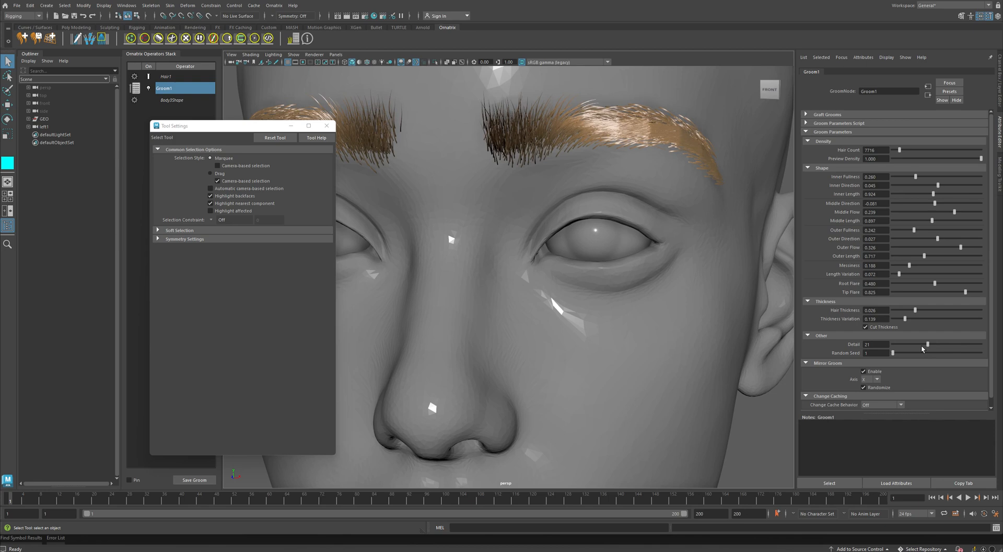
Drag Groom1's Detail slider down to 8.
{"action": "left_click_drag", "start_coordinate": [923, 349], "coordinate": [904, 349]}
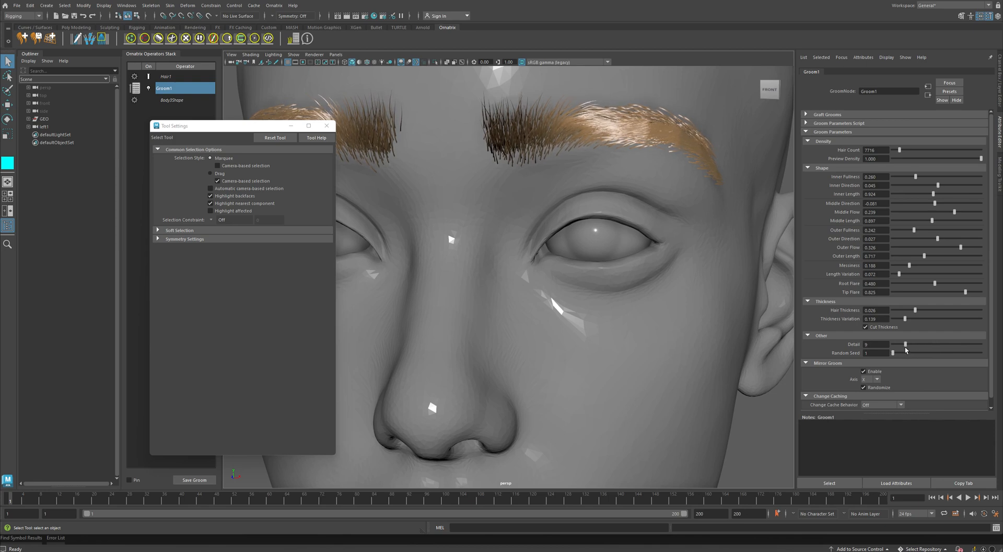
{"action": "left_click_drag", "start_coordinate": [906, 349], "coordinate": [899, 353]}
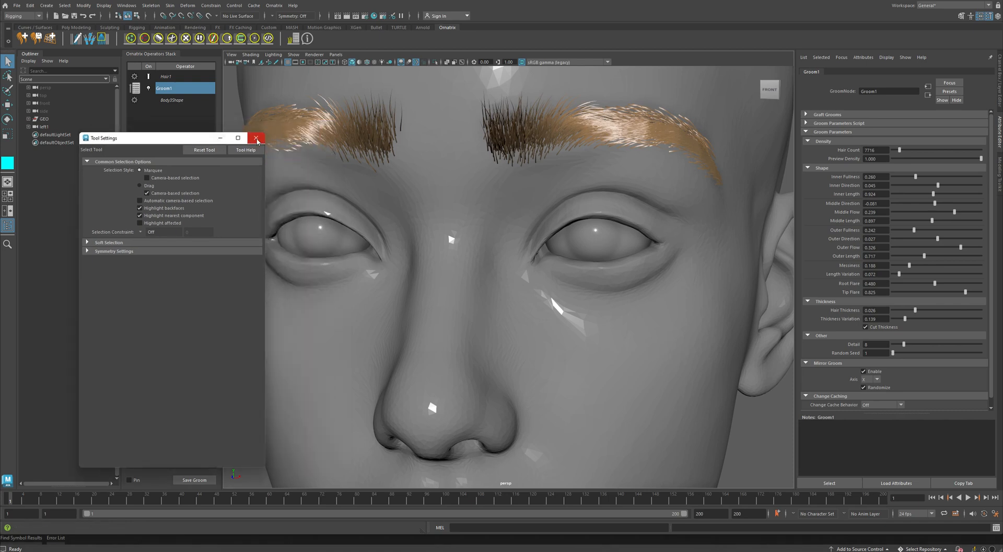
Dismiss Tool Settings, give the mirrored groom Random Seed 9, and select the base Hair1 operator.
{"action": "left_click", "coordinate": [256, 138]}
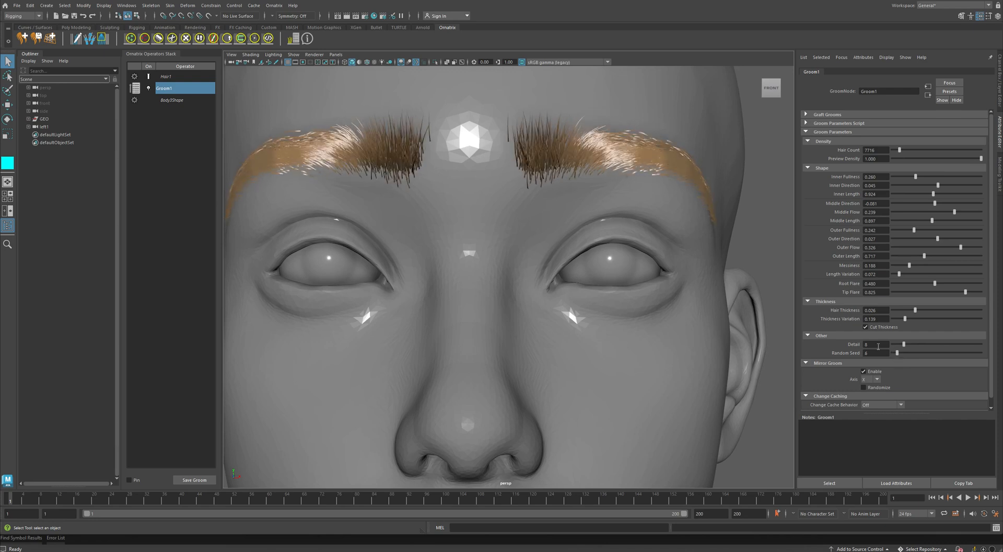
{"action": "mouse_move", "coordinate": [466, 147]}
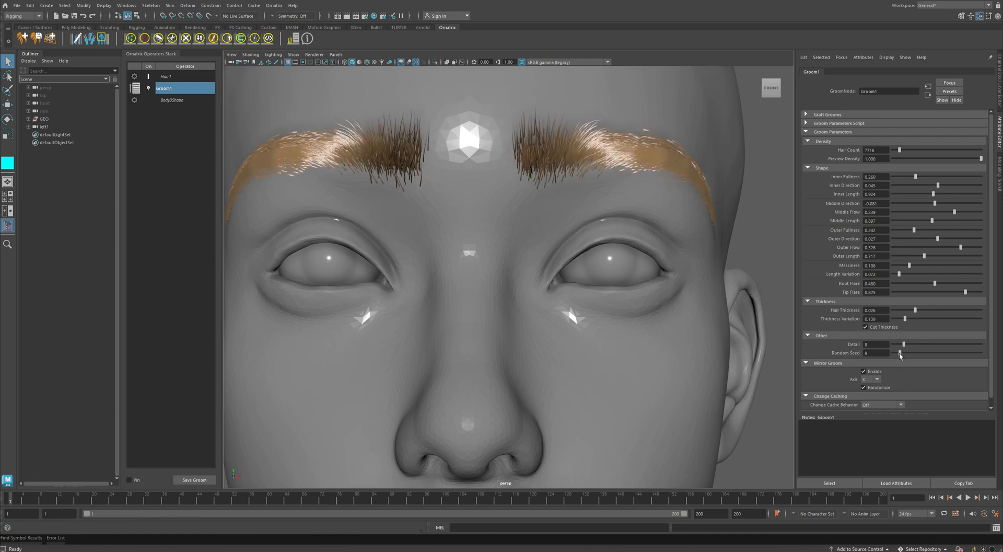
{"action": "left_click", "coordinate": [899, 353]}
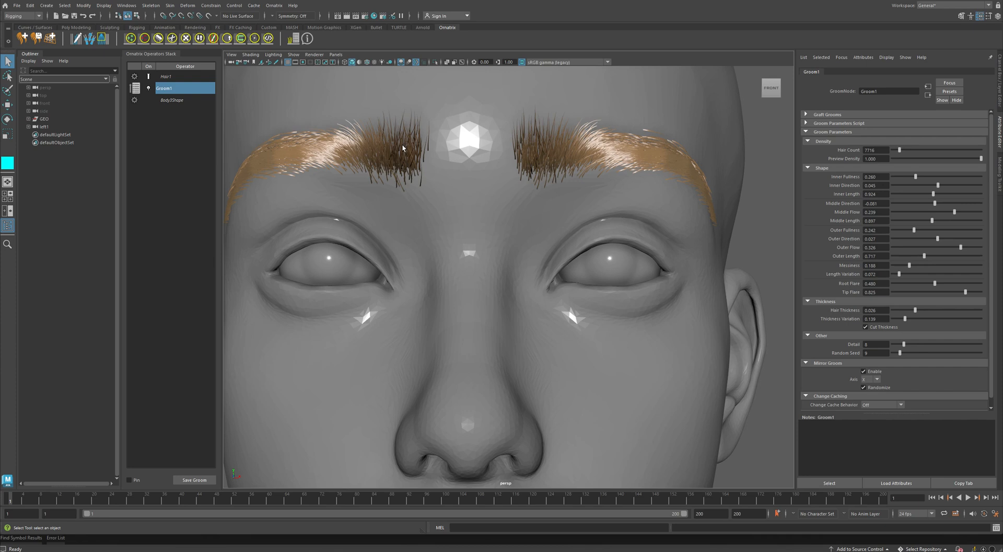
{"action": "mouse_move", "coordinate": [596, 161]}
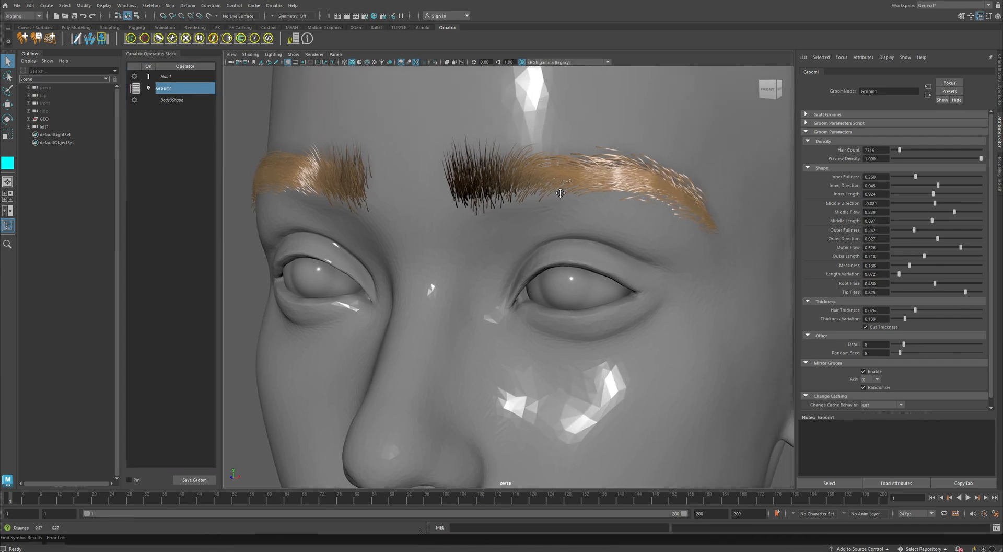
{"action": "left_click_drag", "start_coordinate": [560, 193], "coordinate": [563, 180]}
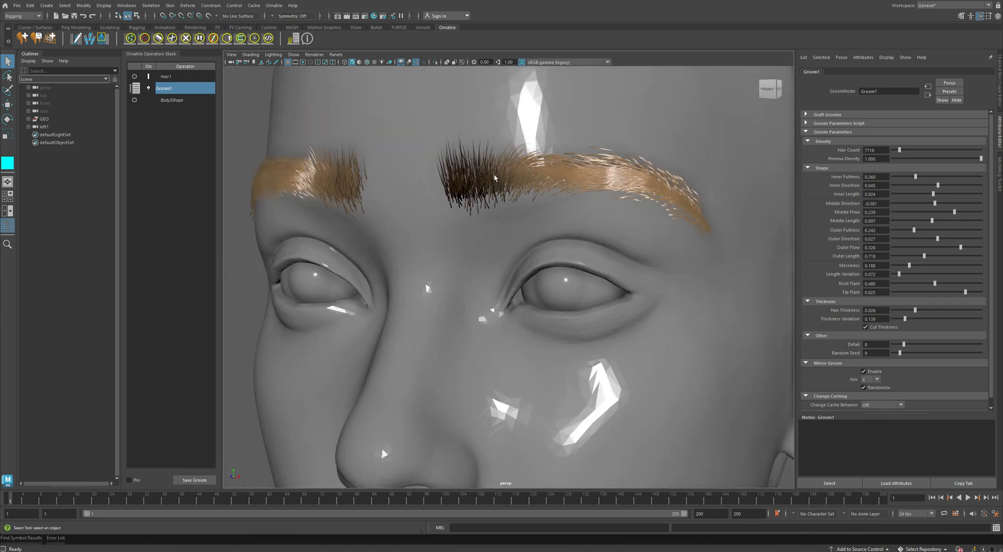
{"action": "mouse_move", "coordinate": [711, 176]}
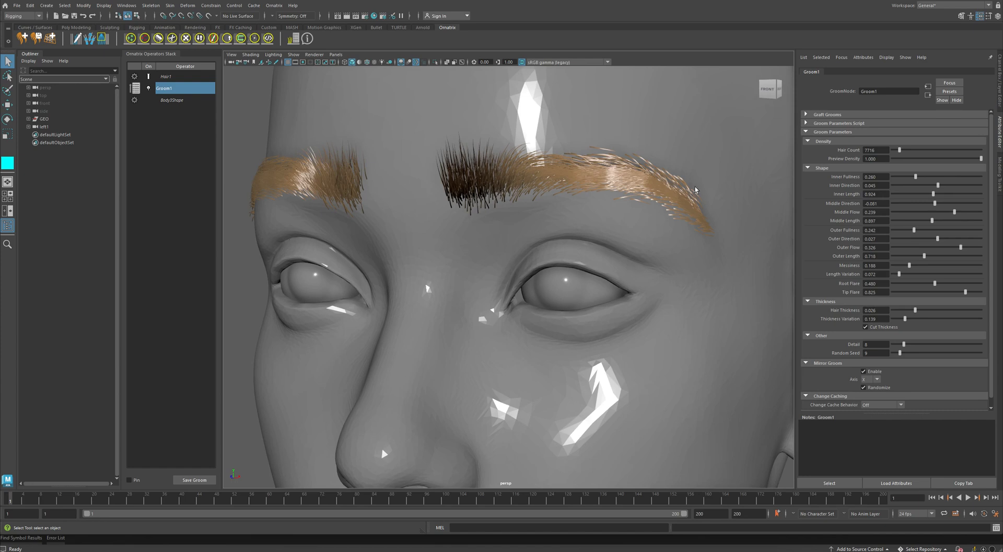
{"action": "mouse_move", "coordinate": [598, 173]}
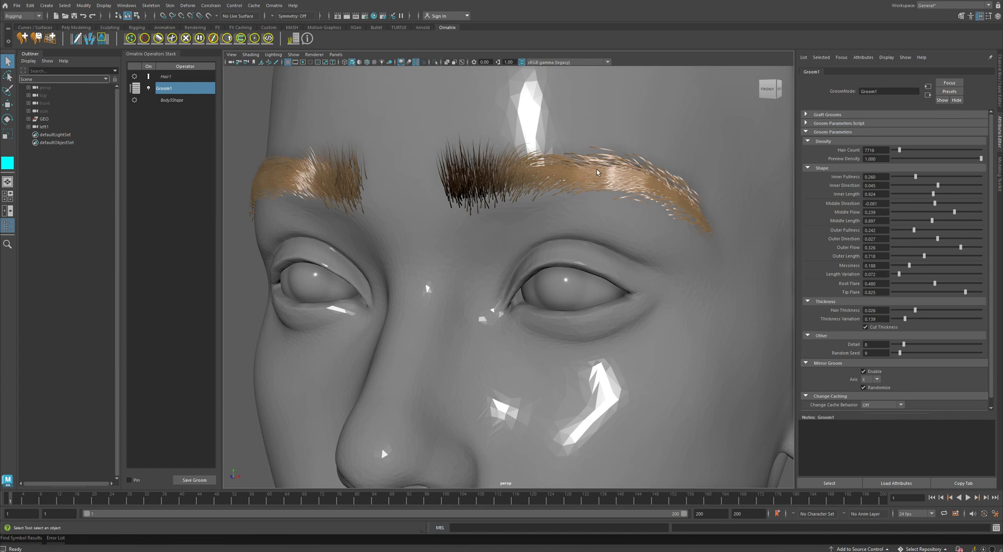
{"action": "mouse_move", "coordinate": [485, 168]}
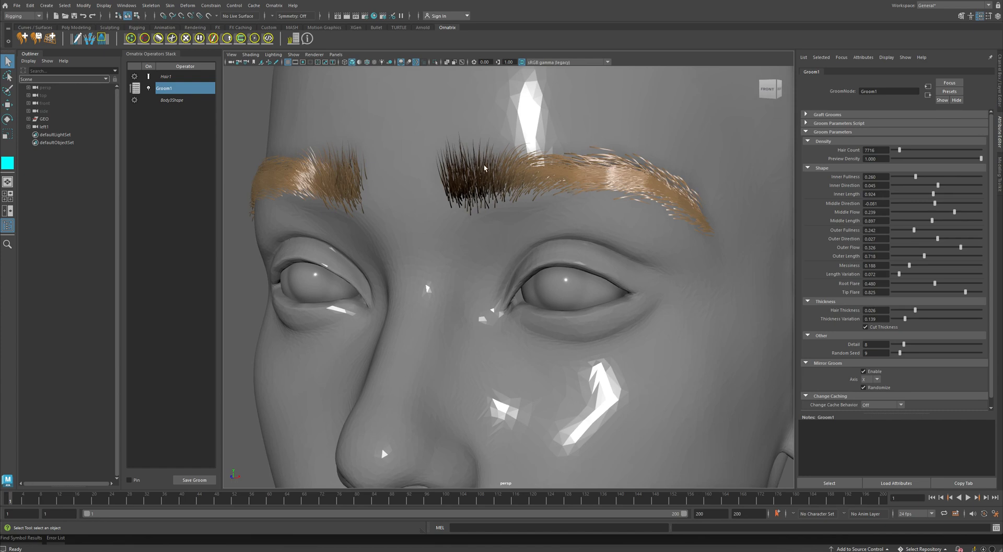
{"action": "left_click", "coordinate": [273, 6]}
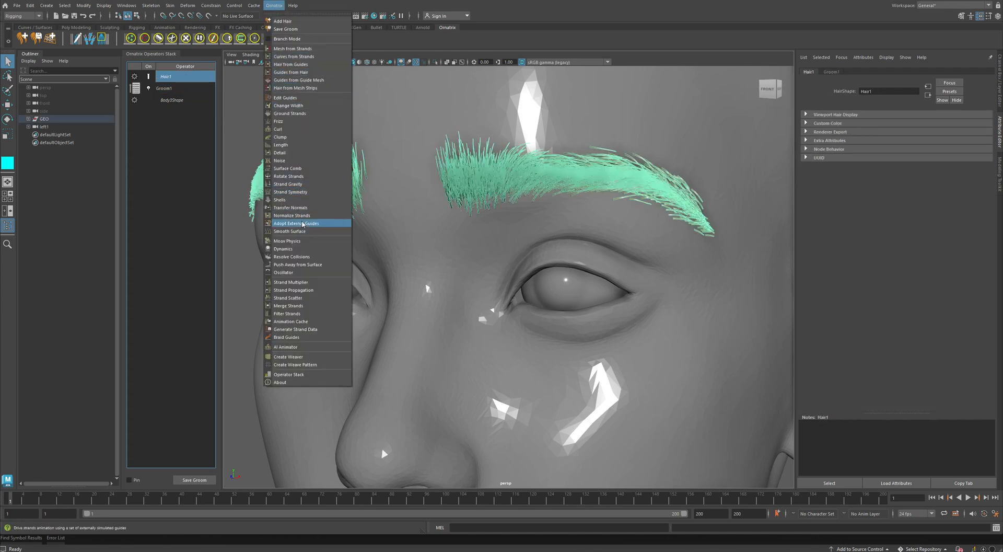
Add a Ground Strands operator to Hair1 and attach the roots to BodyShape.
{"action": "left_click", "coordinate": [289, 114]}
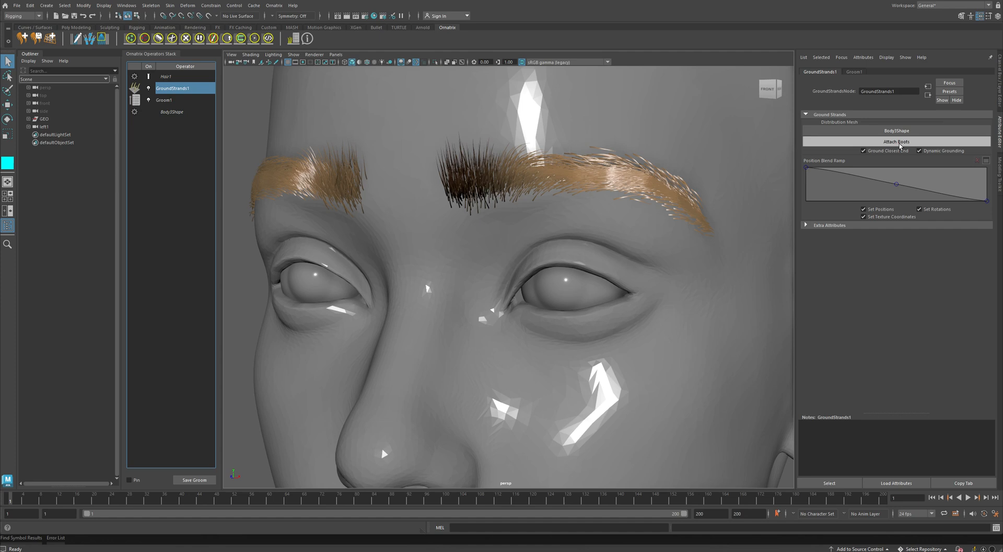
{"action": "left_click", "coordinate": [894, 141]}
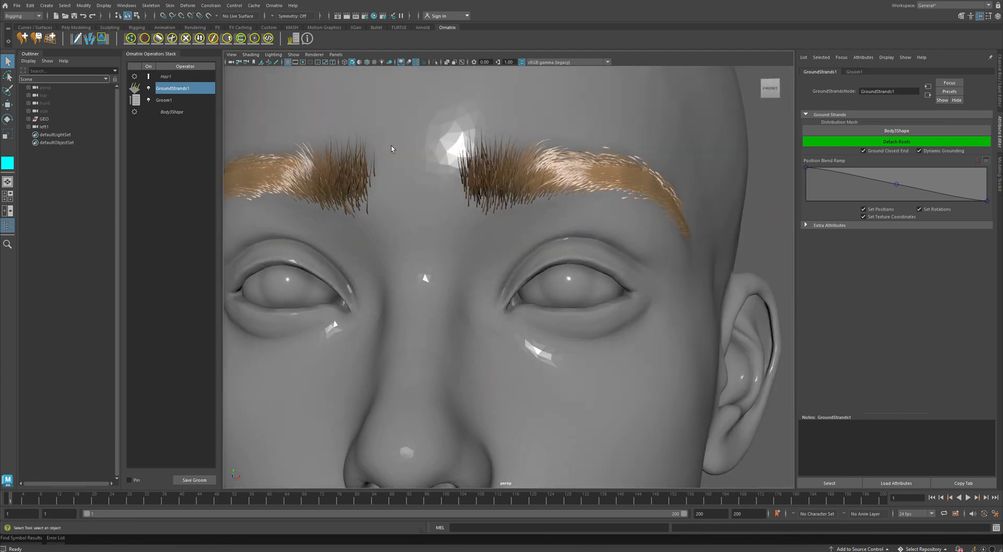
Add an EditGuides1 operator above GroundStrands1 from the Ornatrix menu.
{"action": "left_click", "coordinate": [159, 37]}
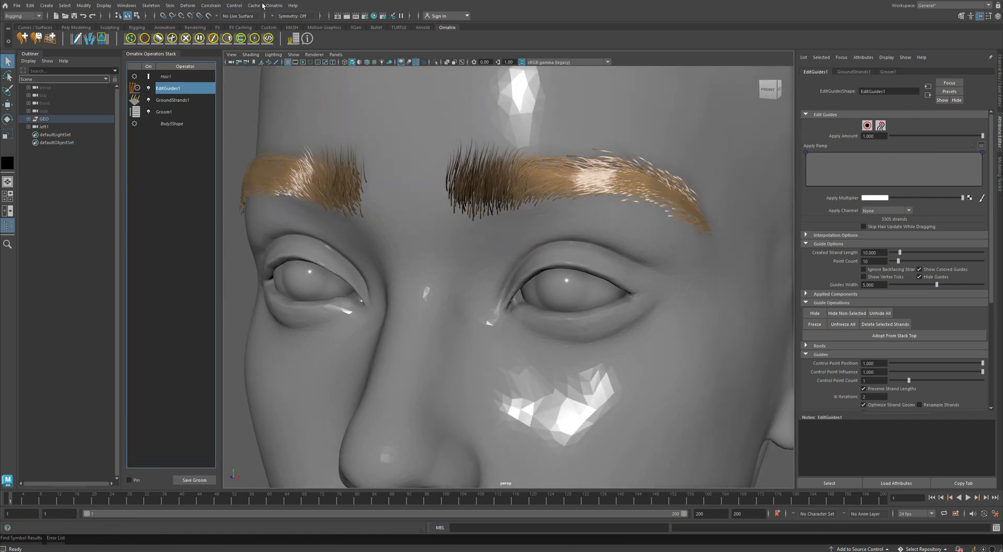
{"action": "left_click", "coordinate": [274, 5]}
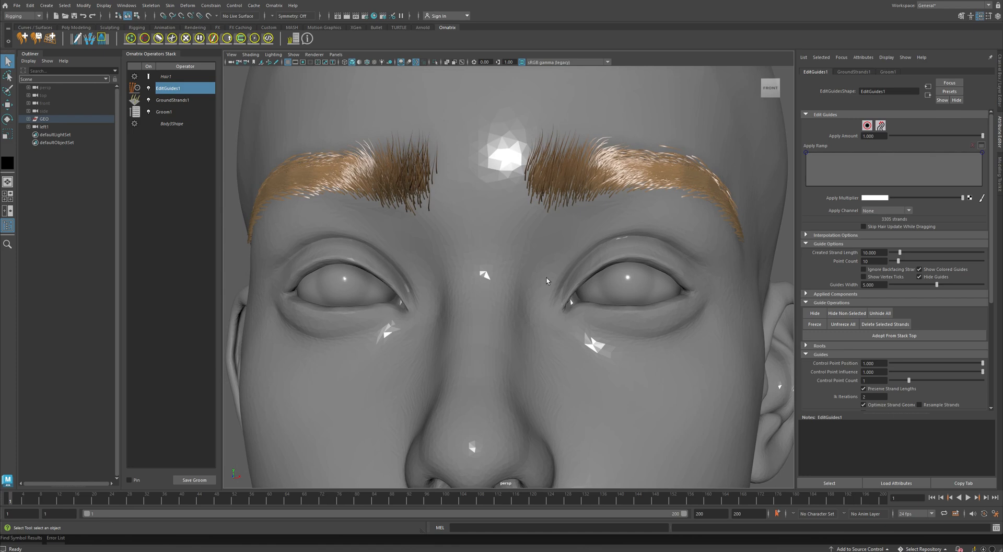
{"action": "mouse_move", "coordinate": [551, 284]}
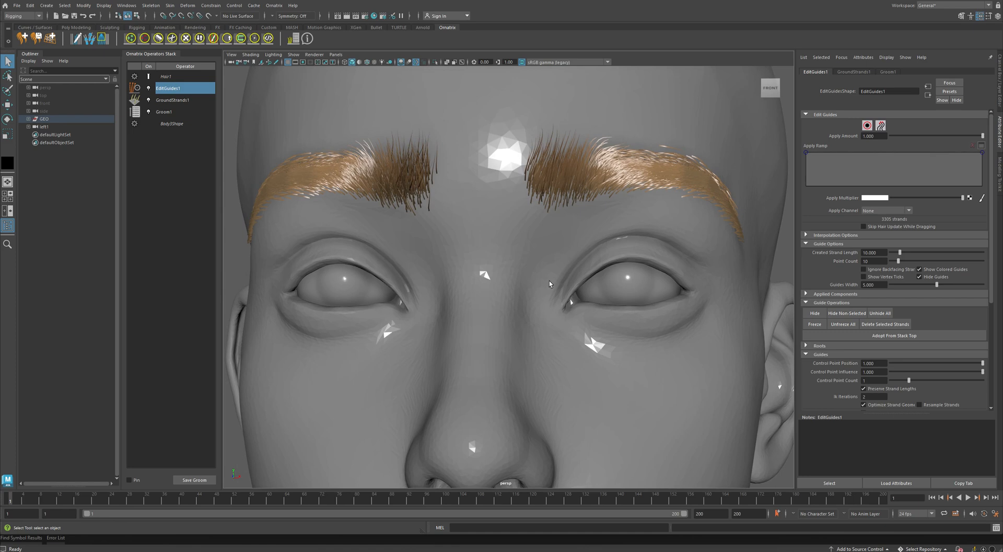